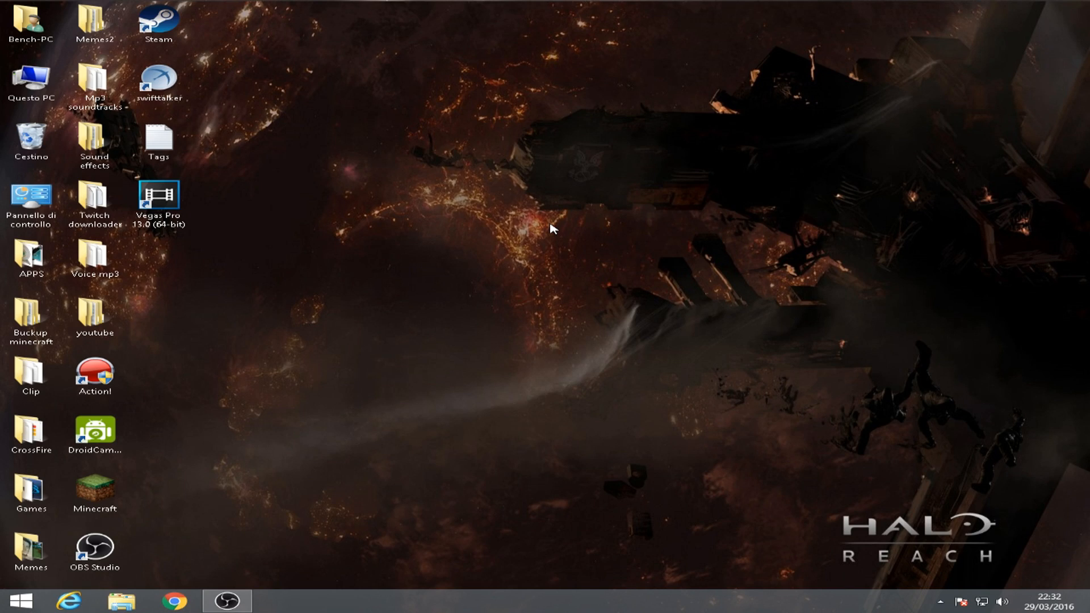
{"action": "mouse_move", "coordinate": [207, 470]}
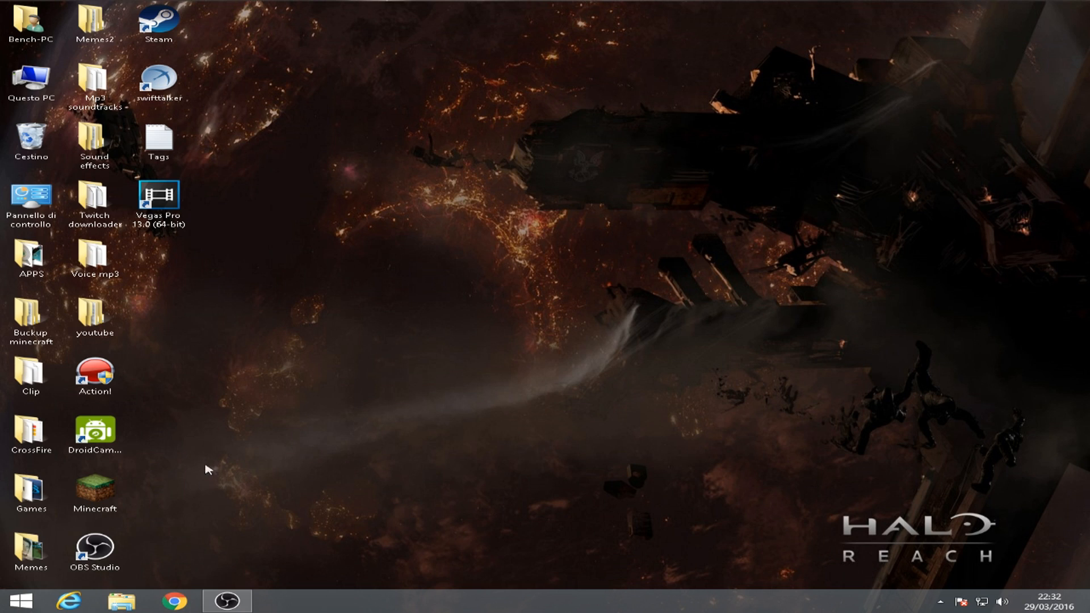
{"action": "mouse_move", "coordinate": [230, 484]}
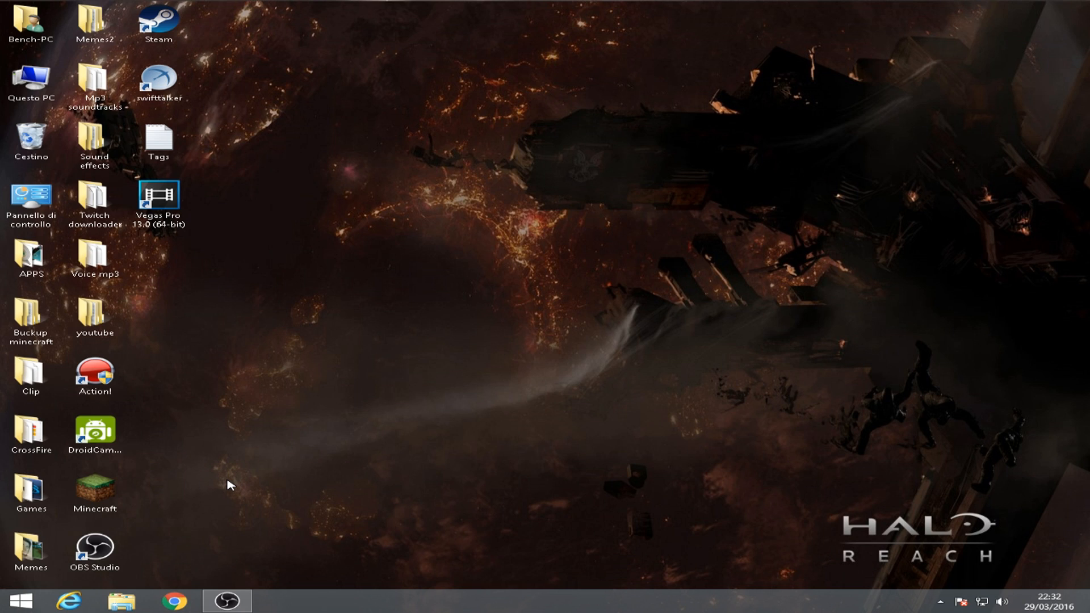
{"action": "mouse_move", "coordinate": [303, 518]}
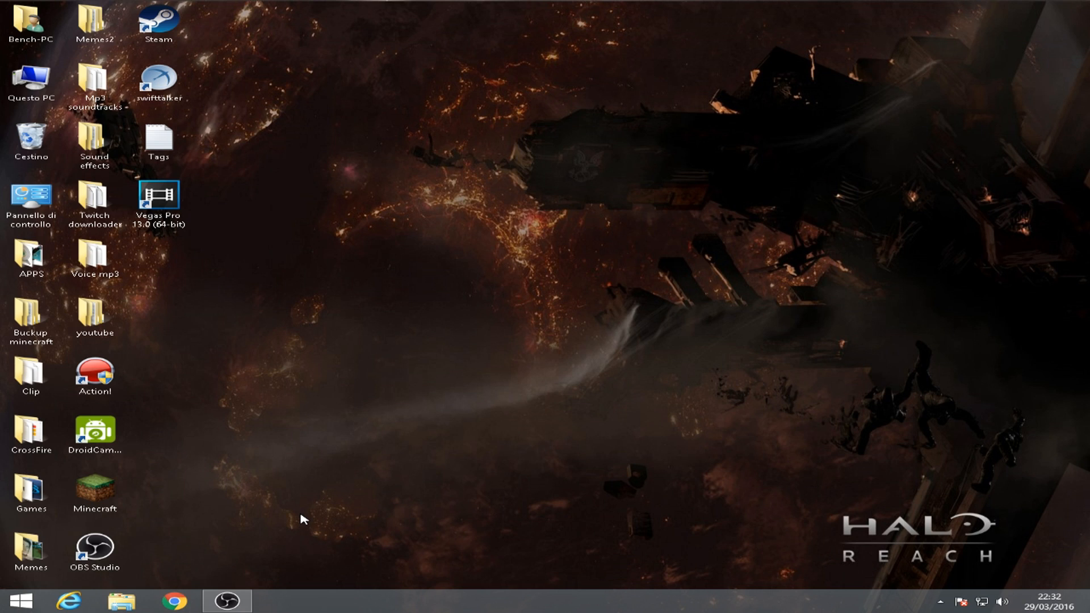
{"action": "mouse_move", "coordinate": [269, 520]}
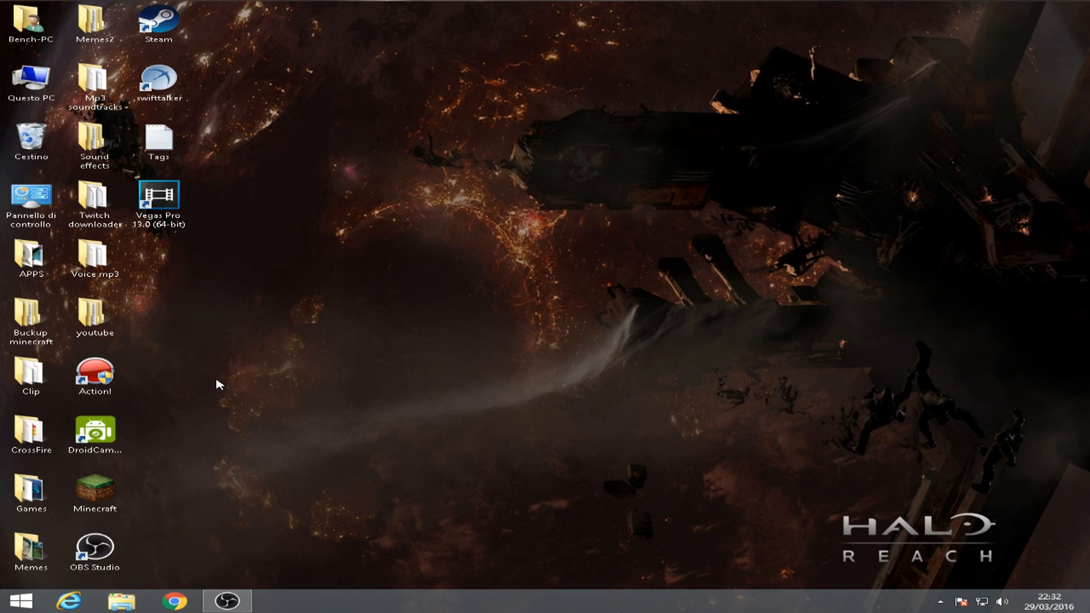
{"action": "mouse_move", "coordinate": [249, 518]}
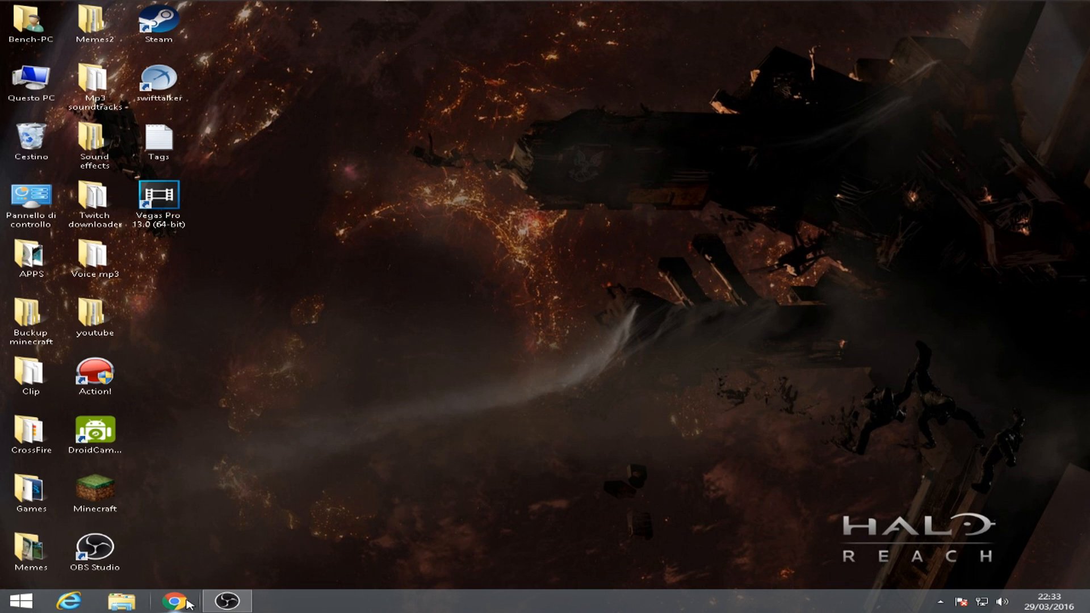
Search 'optifine' in Chrome and start the OptiFine 1.9.0 download from optifine.net, skipping the ad page
{"action": "left_click", "coordinate": [177, 601]}
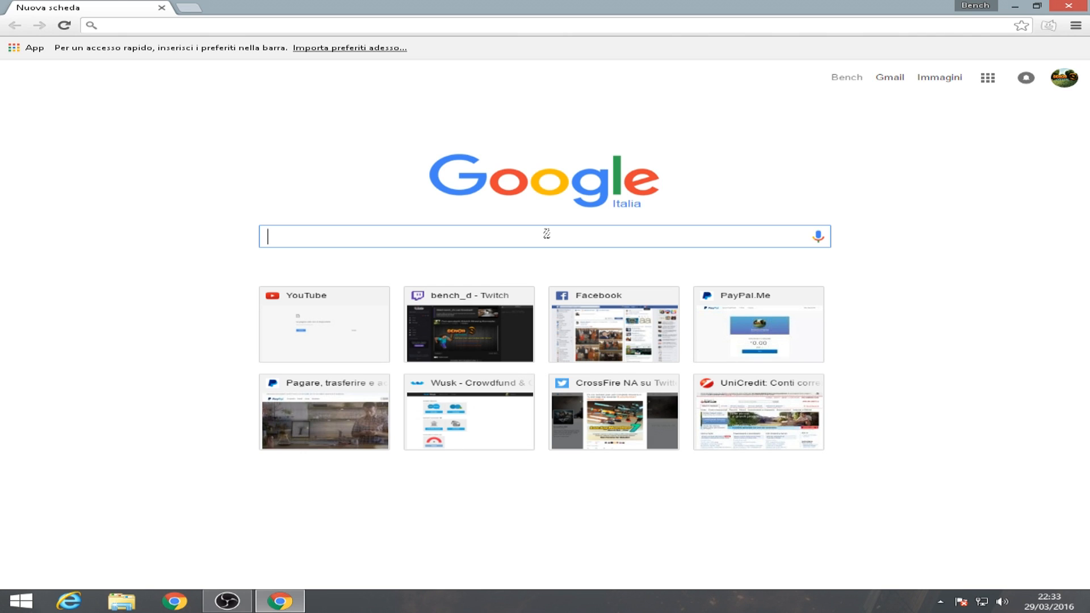
{"action": "type", "text": "optifine"}
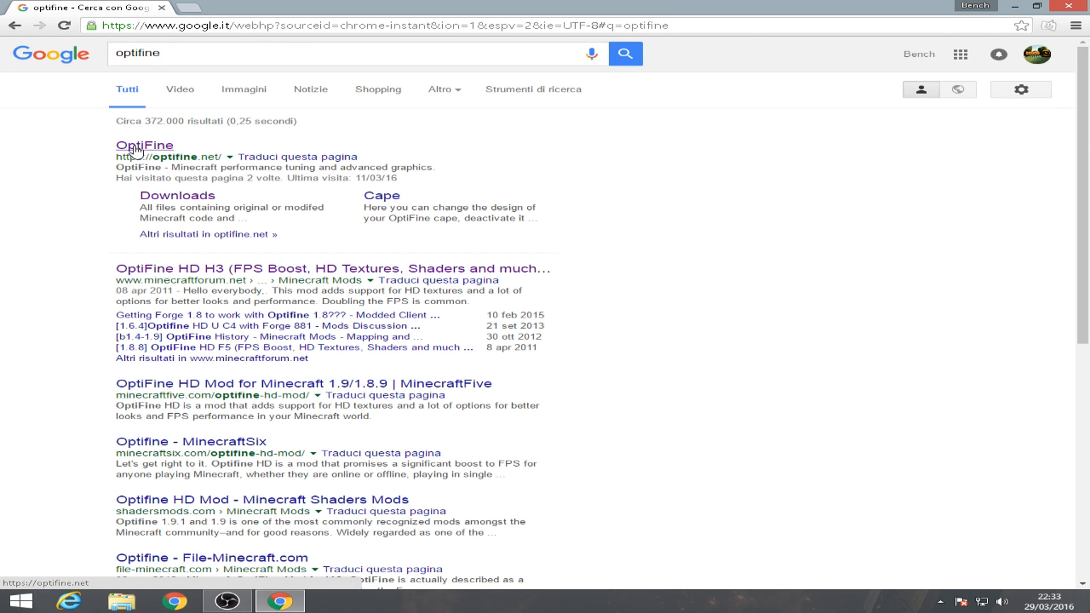
{"action": "left_click", "coordinate": [144, 145]}
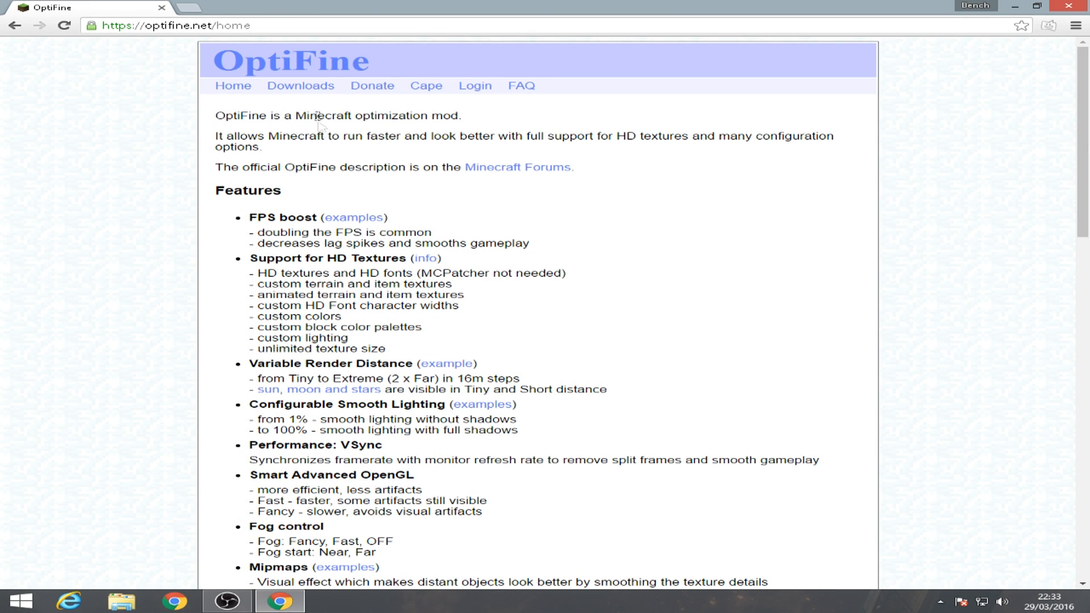
{"action": "left_click", "coordinate": [301, 85]}
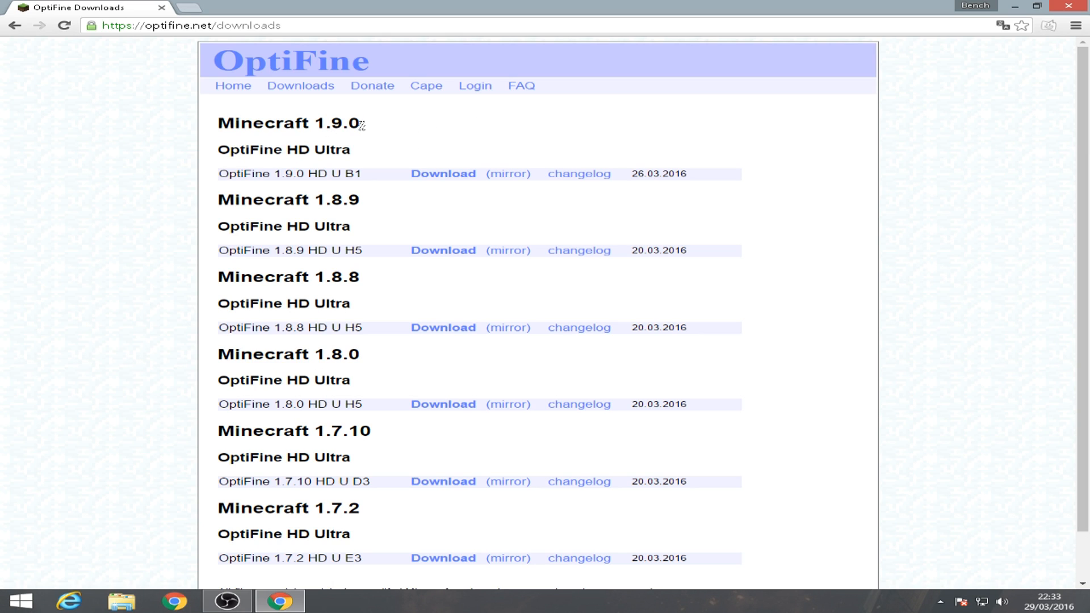
{"action": "left_click", "coordinate": [443, 174]}
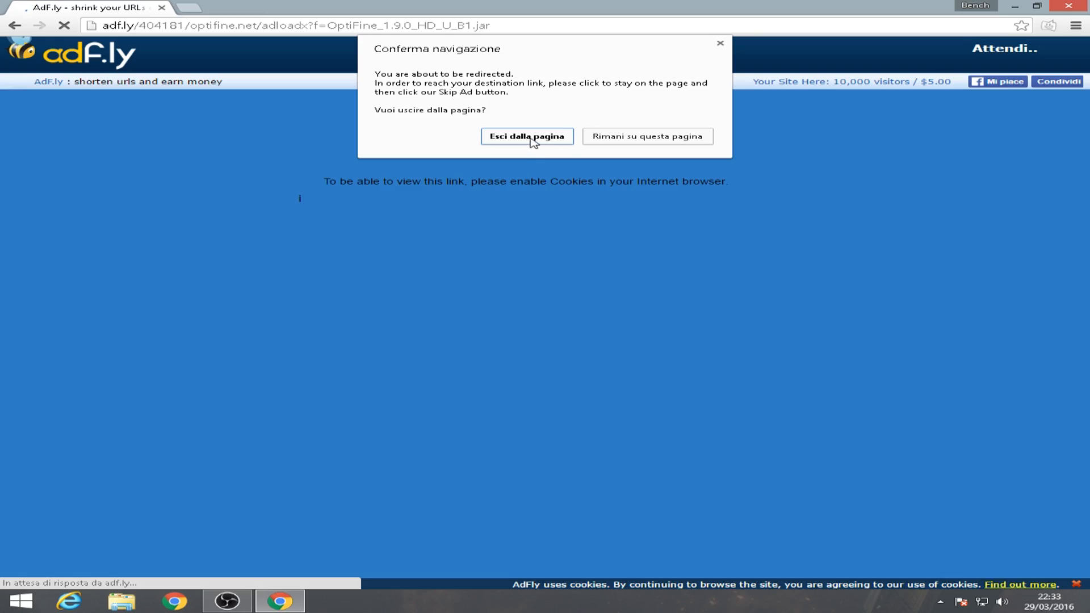
{"action": "left_click", "coordinate": [646, 135]}
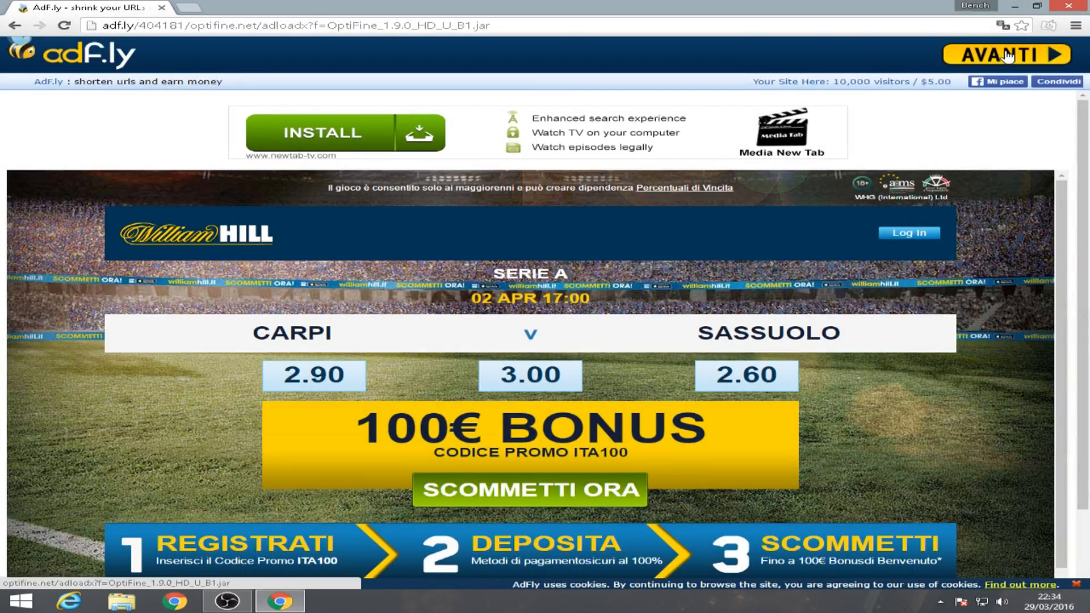
{"action": "left_click", "coordinate": [1005, 54]}
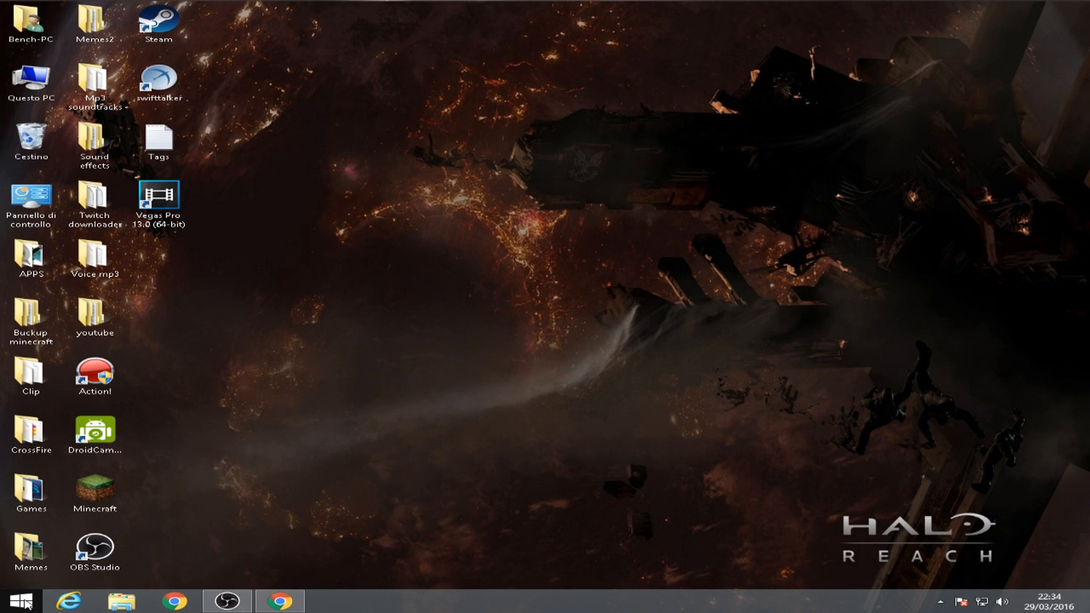
Copy both world folders from %appdata% .minecraft saves onto the desktop
{"action": "type", "text": "%appdata%"}
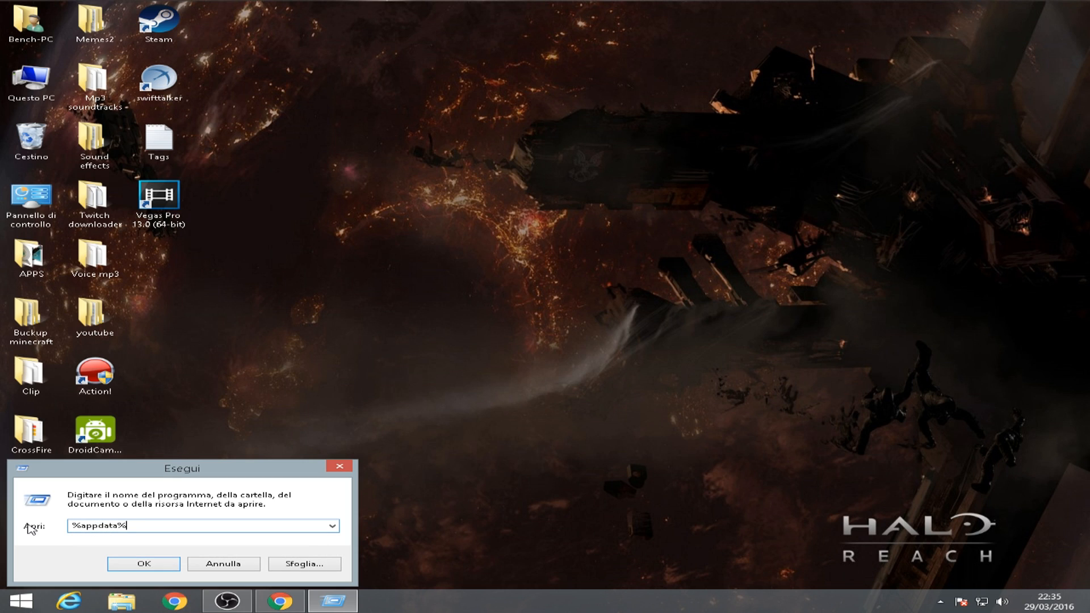
{"action": "left_click", "coordinate": [143, 564]}
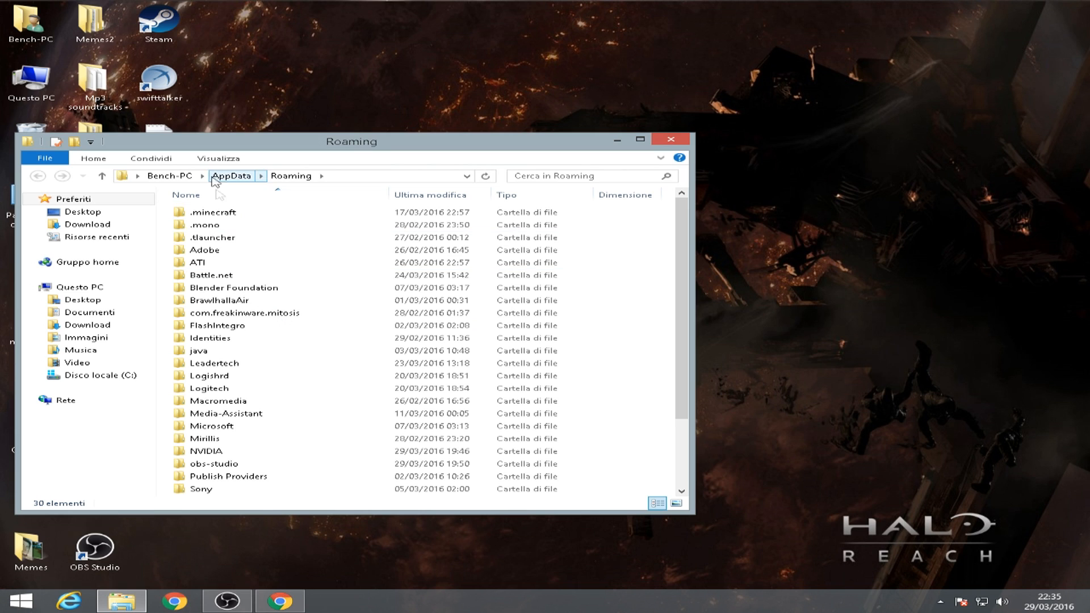
{"action": "double_click", "coordinate": [214, 212]}
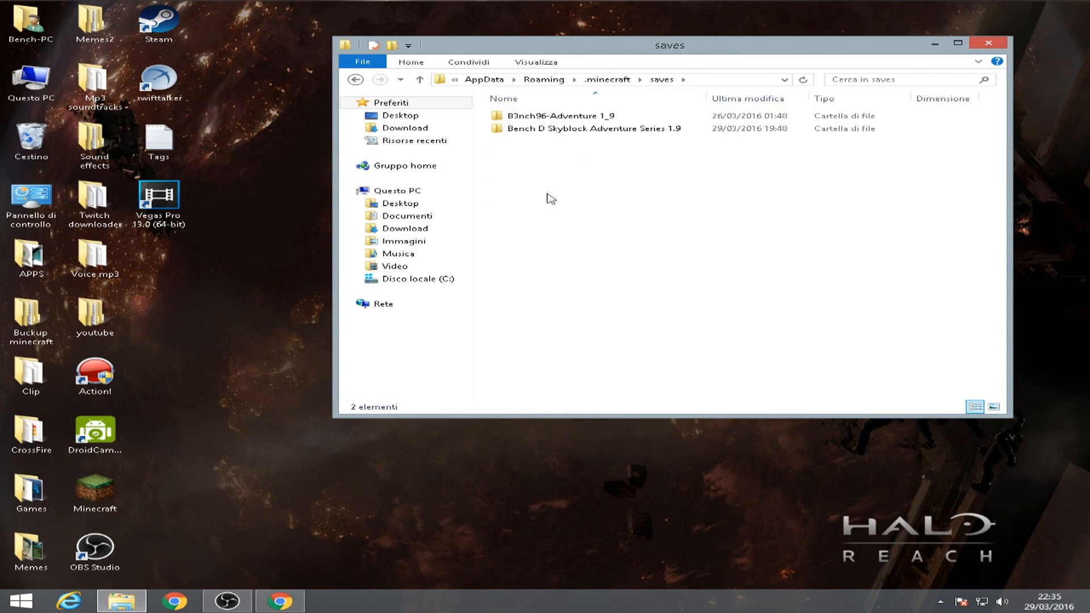
{"action": "key", "text": "ctrl+a"}
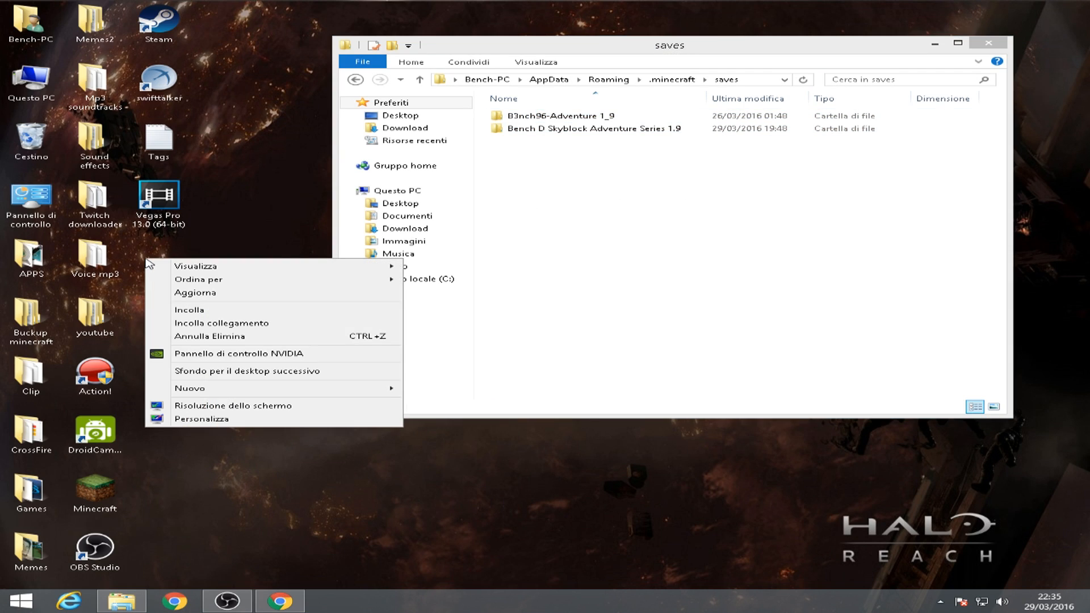
{"action": "left_click", "coordinate": [276, 214]}
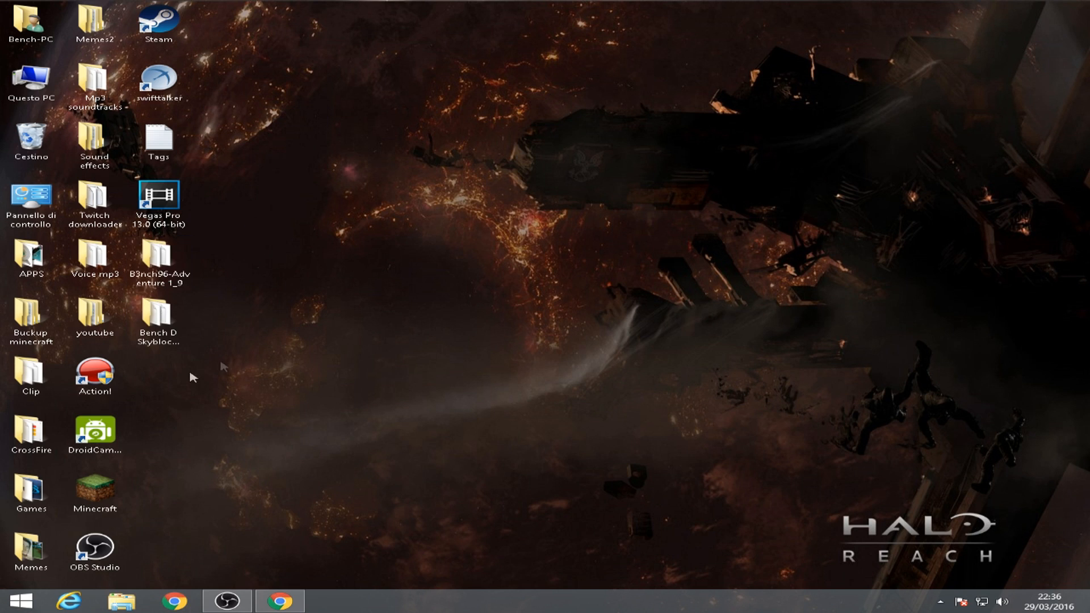
Run the downloaded OptiFine jar from Chrome's download bar and install OptiFine HD Ultra B1 for 1.9
{"action": "left_click", "coordinate": [279, 601]}
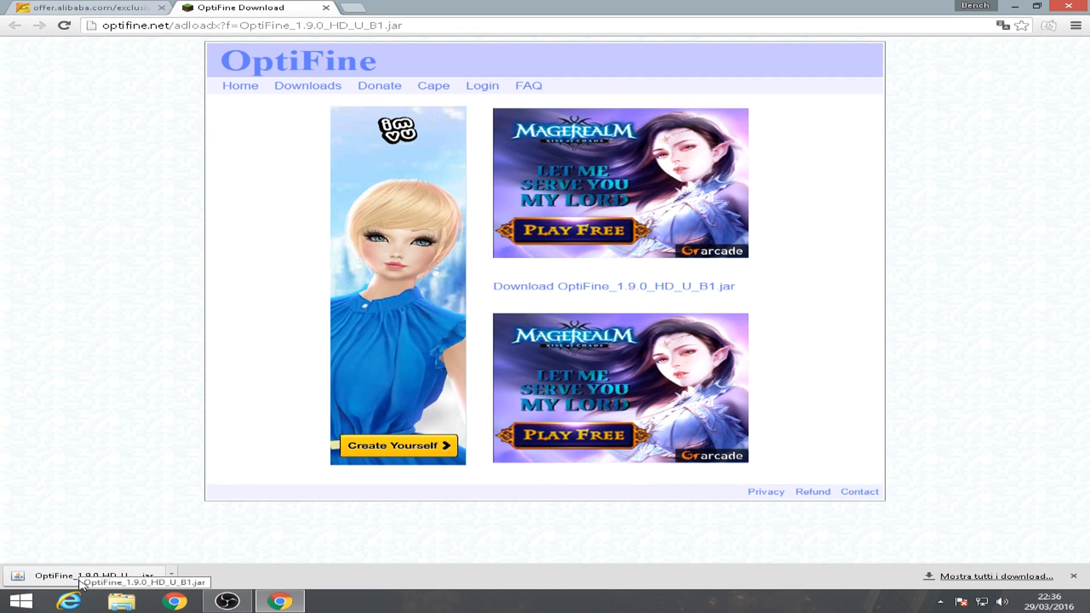
{"action": "left_click", "coordinate": [90, 575]}
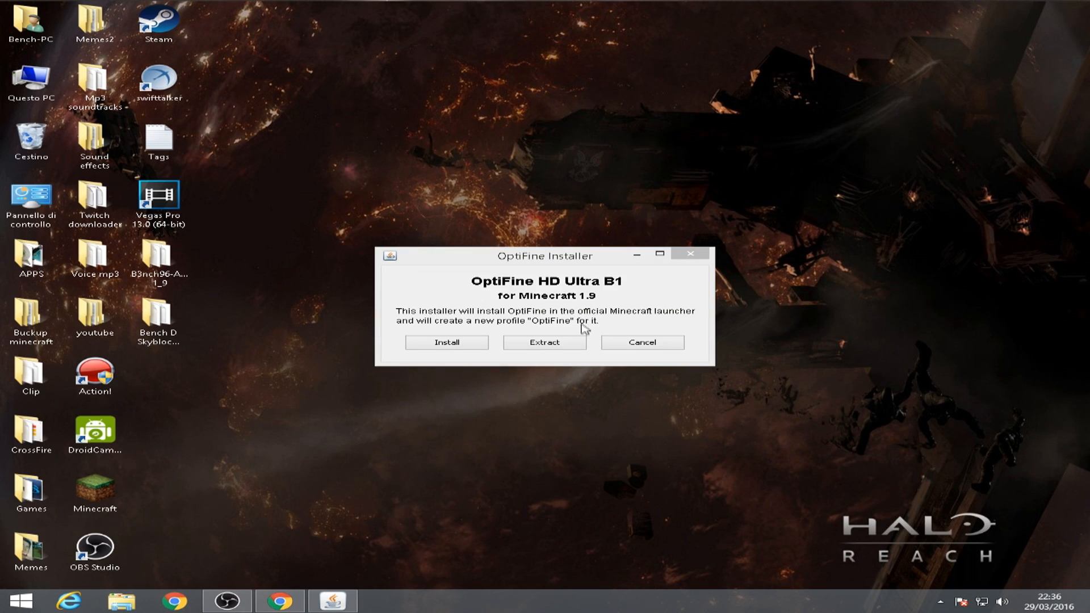
{"action": "mouse_move", "coordinate": [380, 331]}
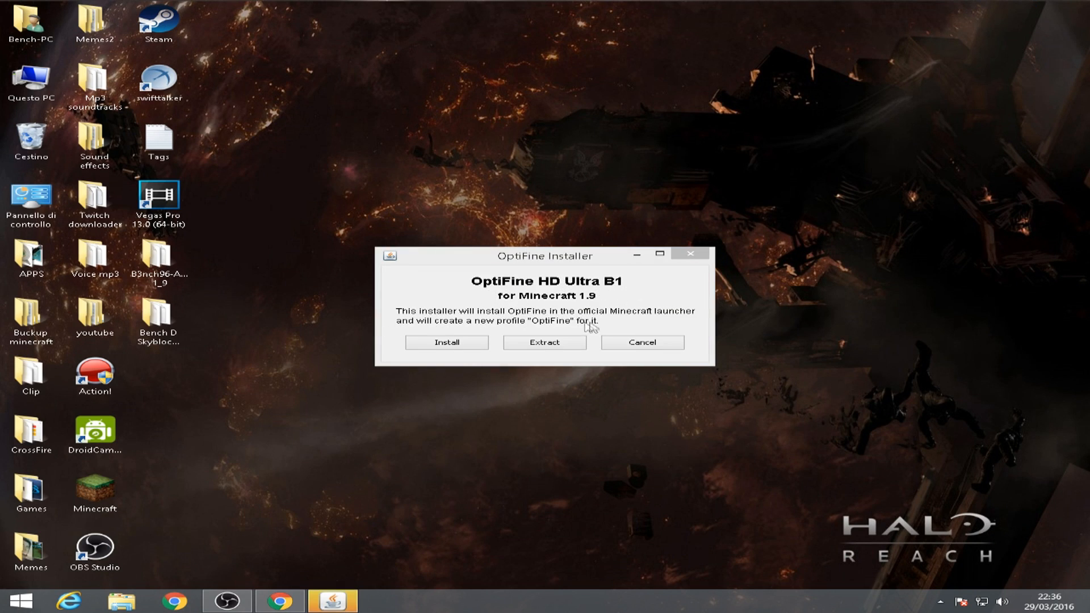
{"action": "mouse_move", "coordinate": [430, 330]}
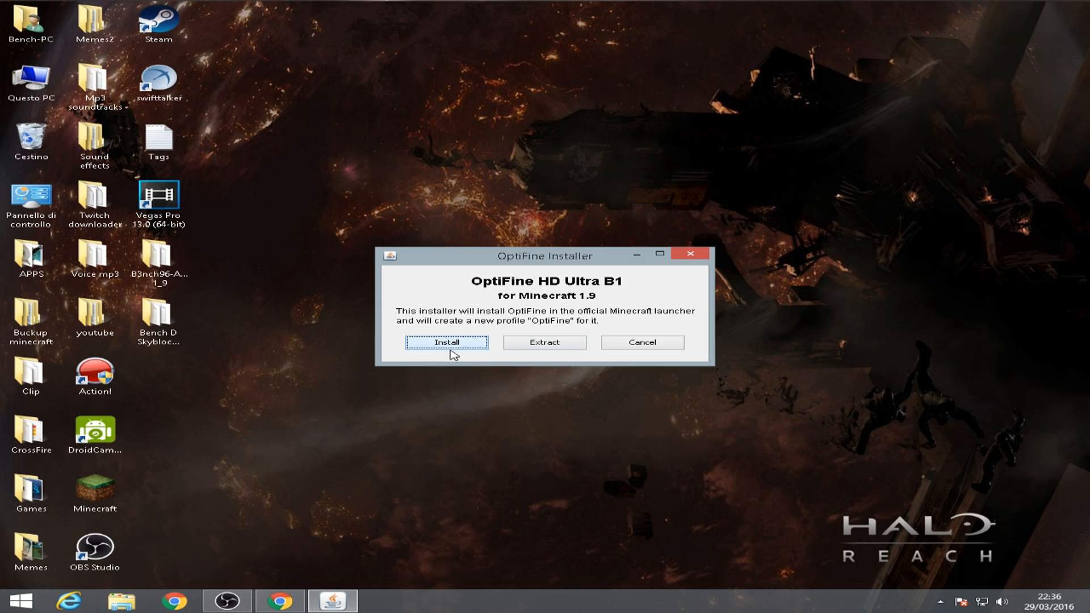
{"action": "left_click", "coordinate": [447, 342]}
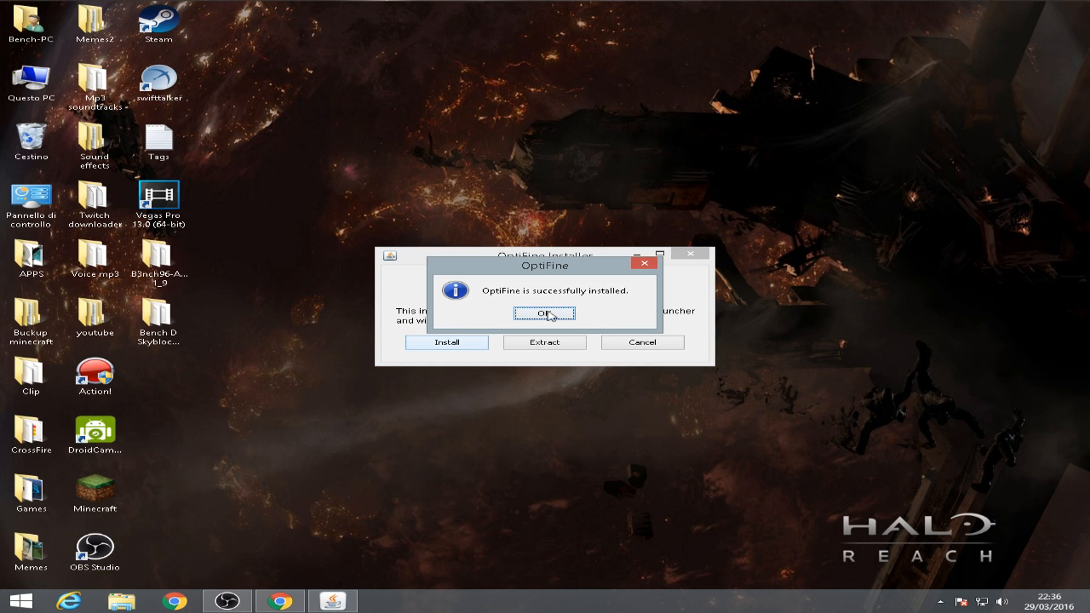
{"action": "left_click", "coordinate": [544, 313]}
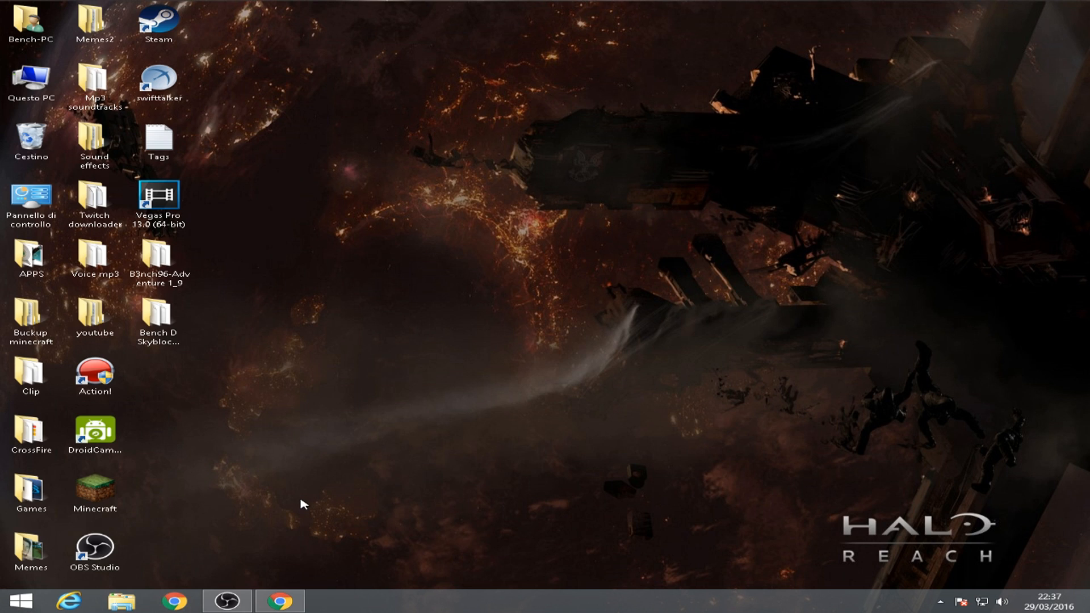
Launch Minecraft 1.9 from the desktop shortcut and open Options > Video Settings
{"action": "left_click", "coordinate": [96, 486]}
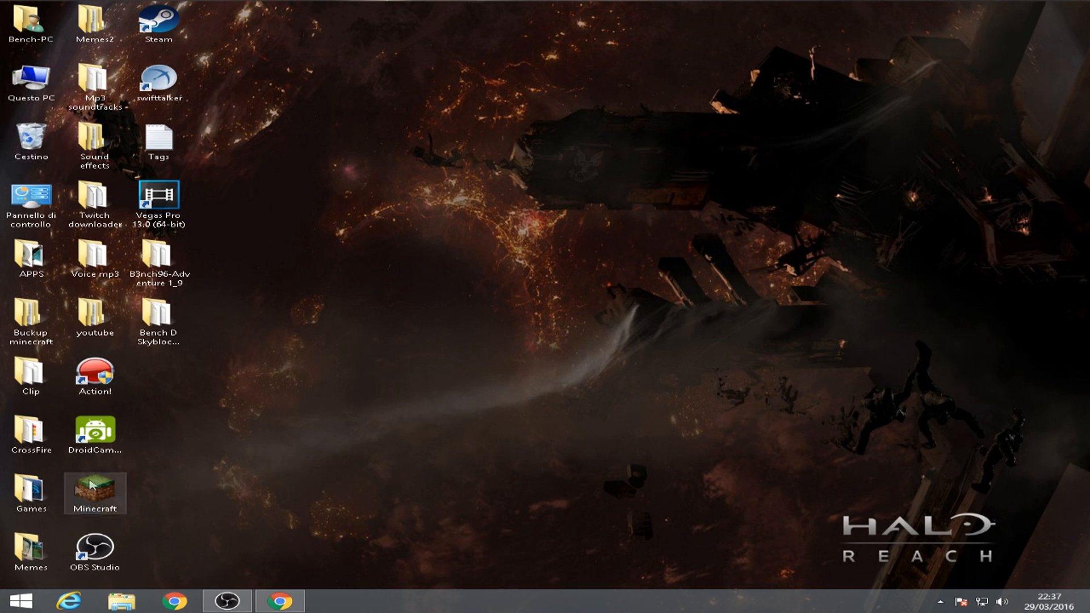
{"action": "double_click", "coordinate": [95, 493]}
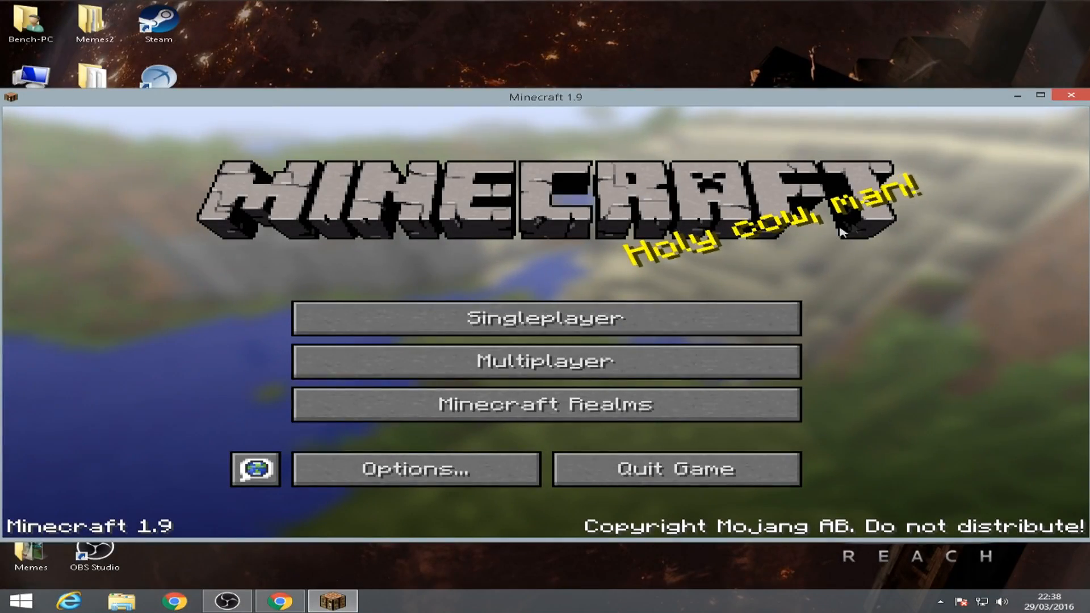
{"action": "mouse_move", "coordinate": [636, 317]}
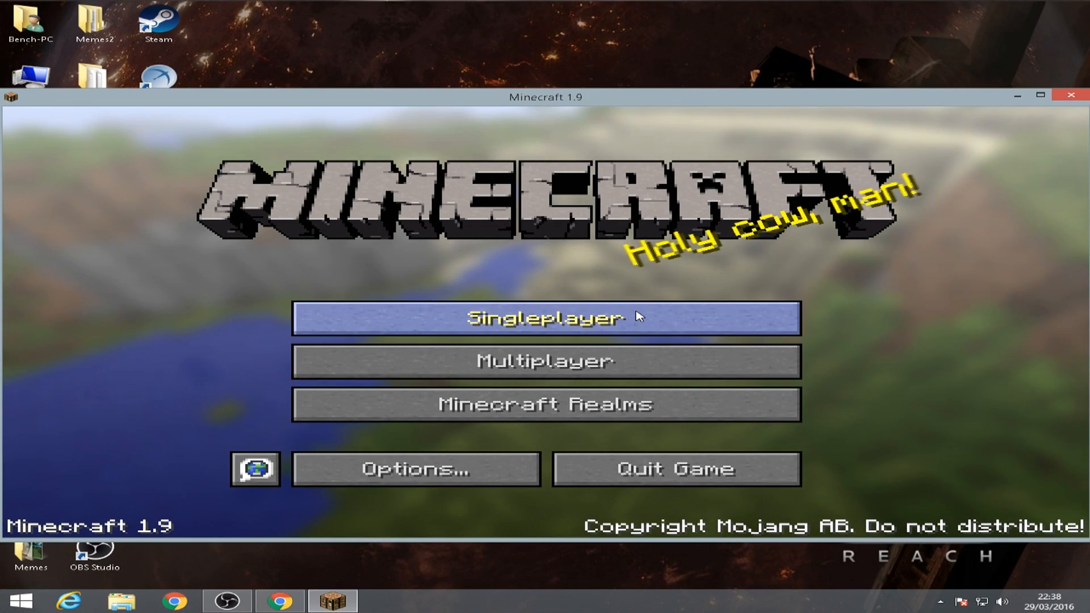
{"action": "left_click", "coordinate": [415, 469]}
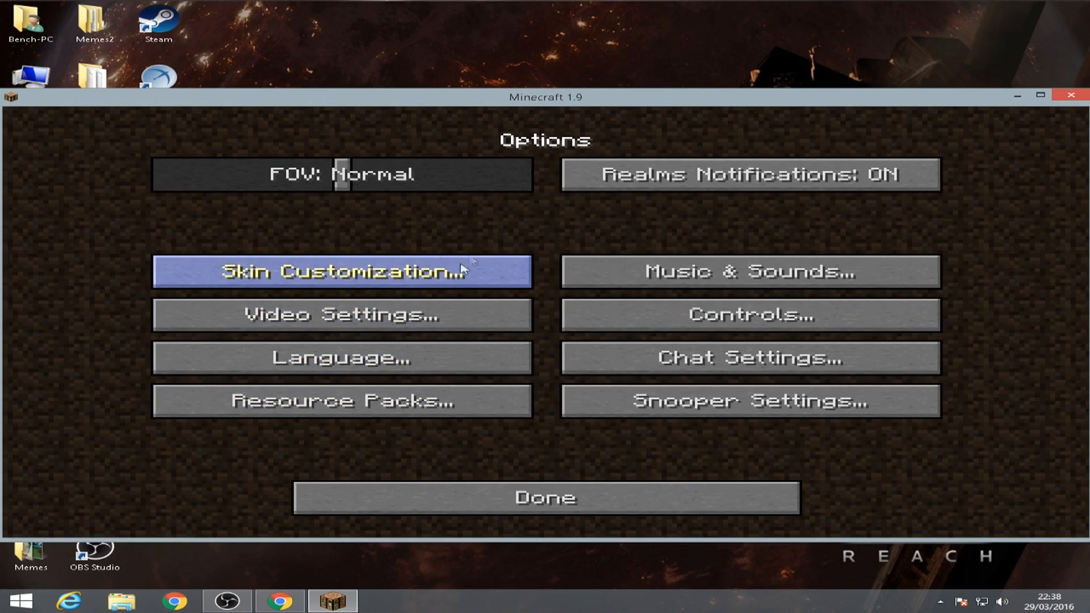
{"action": "mouse_move", "coordinate": [341, 315]}
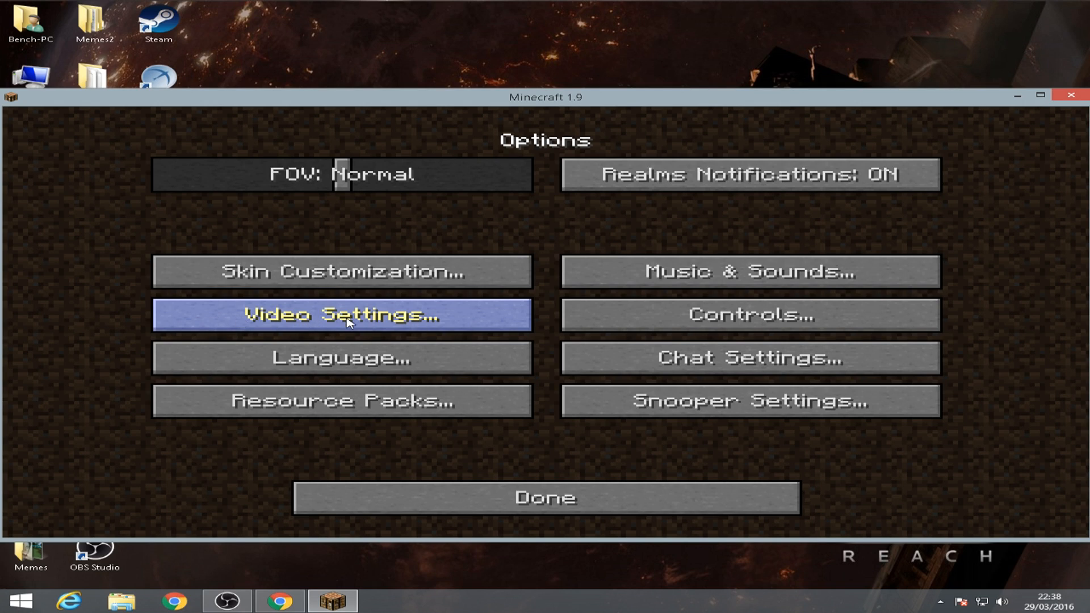
{"action": "left_click", "coordinate": [341, 315]}
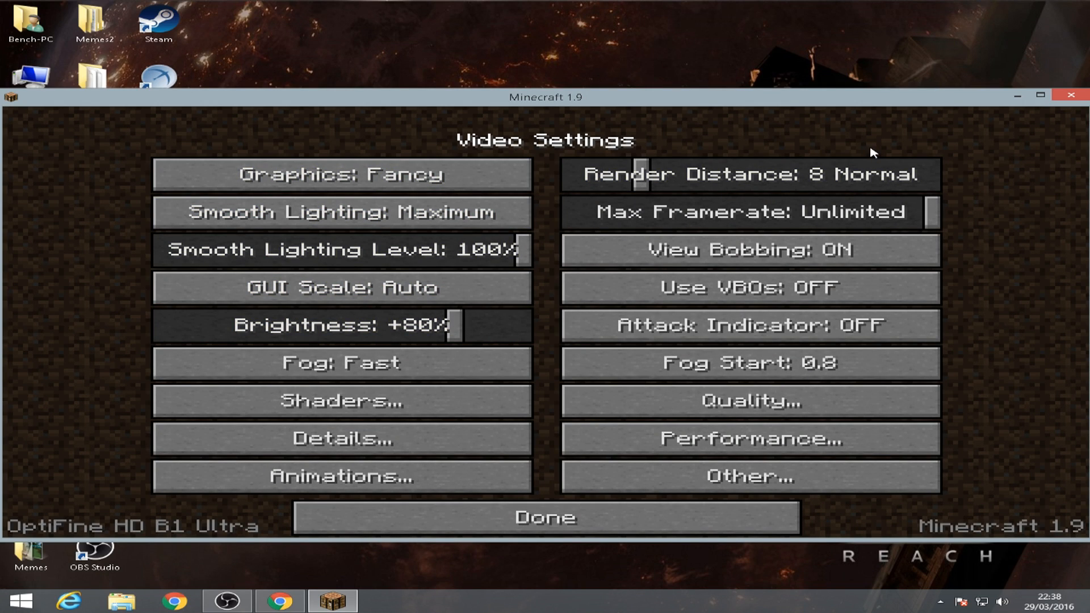
{"action": "mouse_move", "coordinate": [340, 249]}
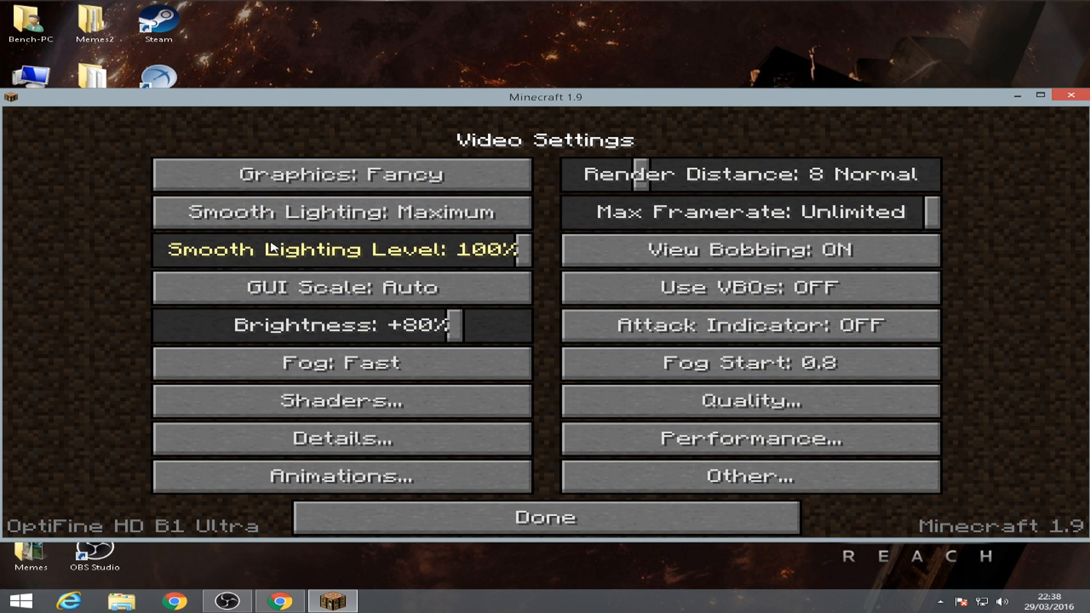
{"action": "mouse_move", "coordinate": [631, 143]}
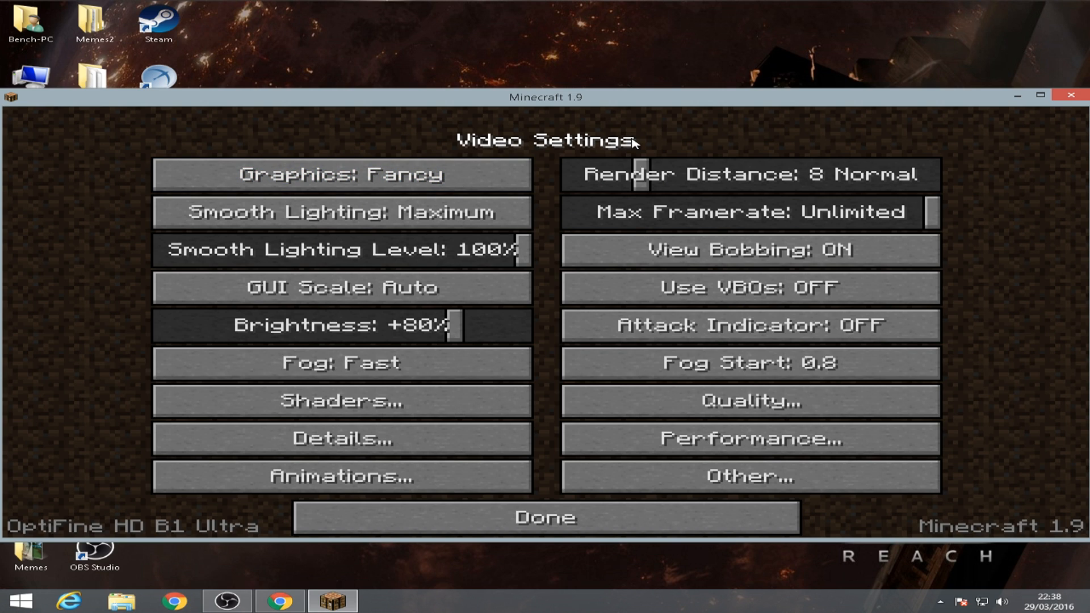
{"action": "mouse_move", "coordinate": [45, 532]}
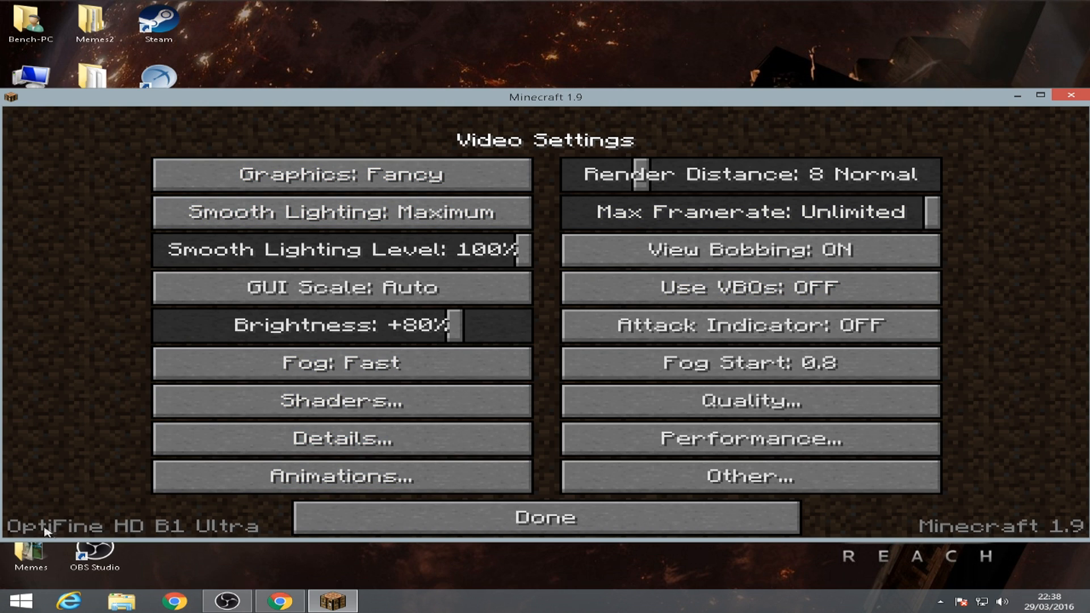
{"action": "mouse_move", "coordinate": [115, 536]}
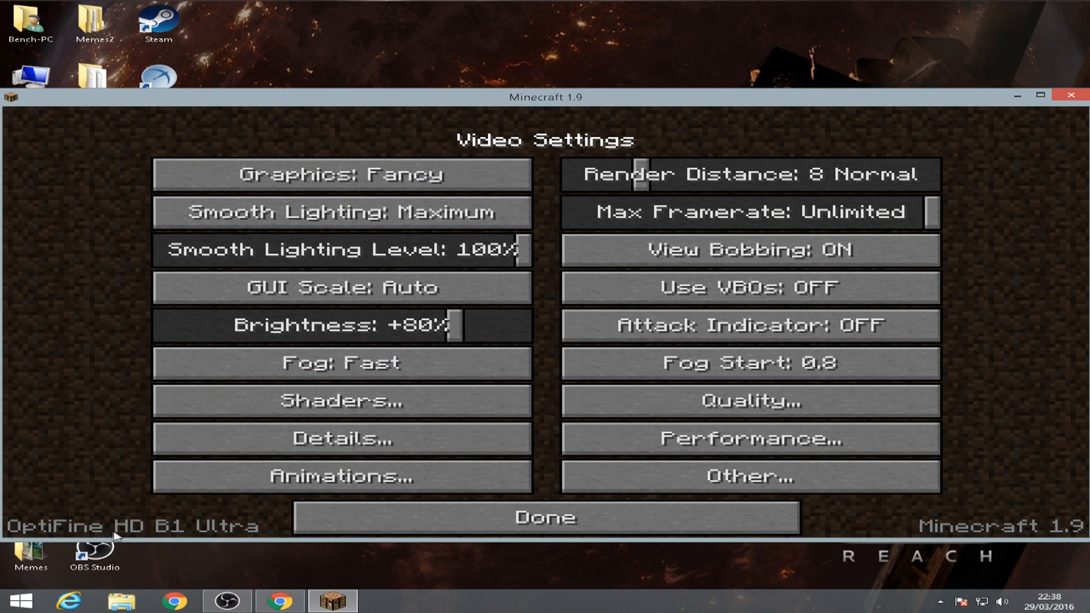
{"action": "mouse_move", "coordinate": [253, 507]}
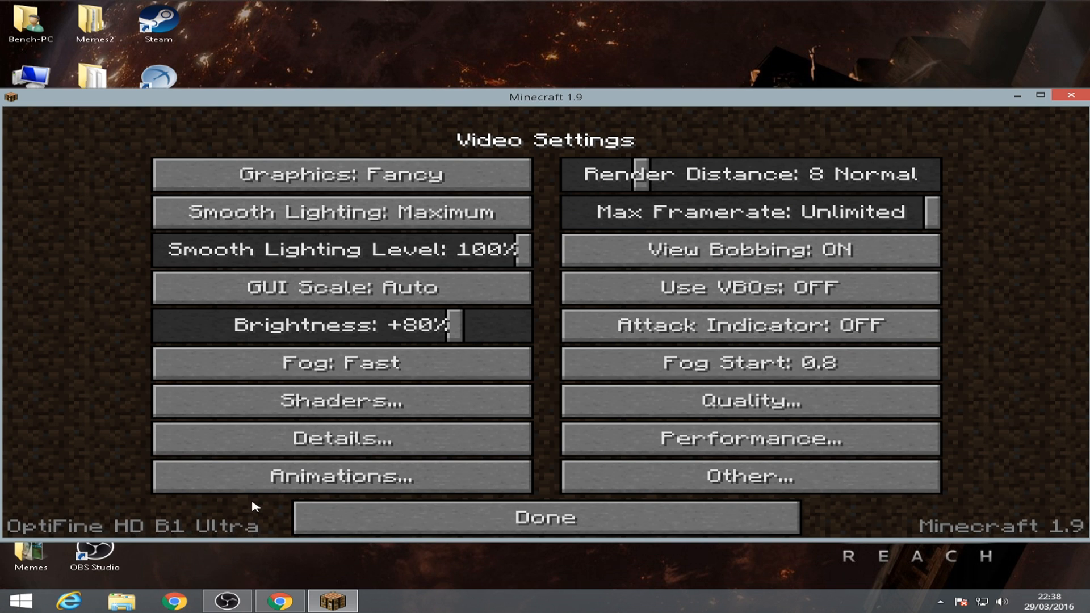
{"action": "mouse_move", "coordinate": [407, 424]}
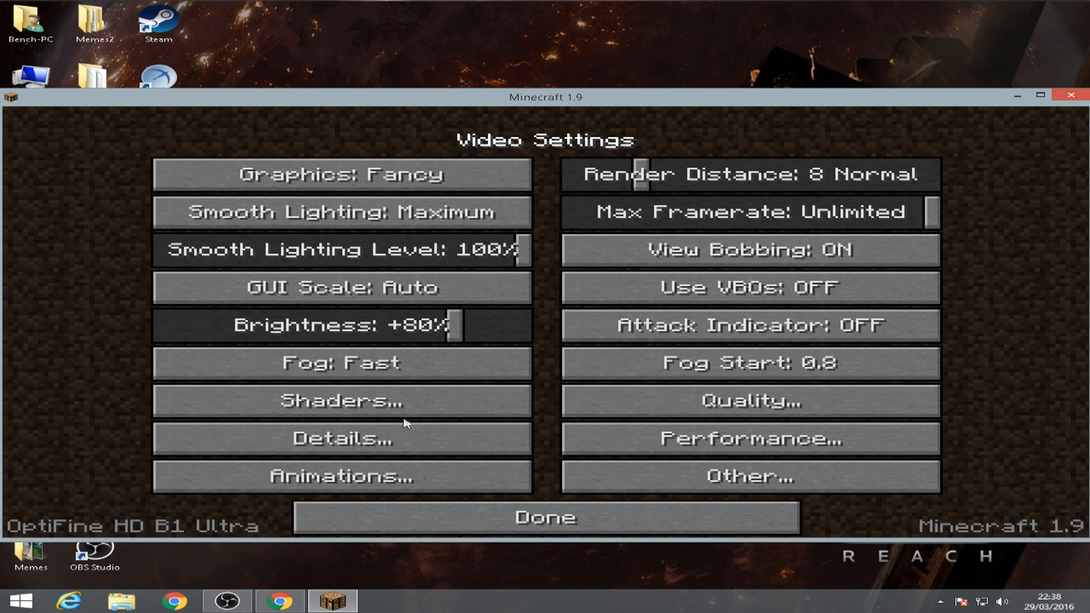
Get past the Fast Render warning via Performance settings and reach the empty shader pack list
{"action": "left_click", "coordinate": [341, 400]}
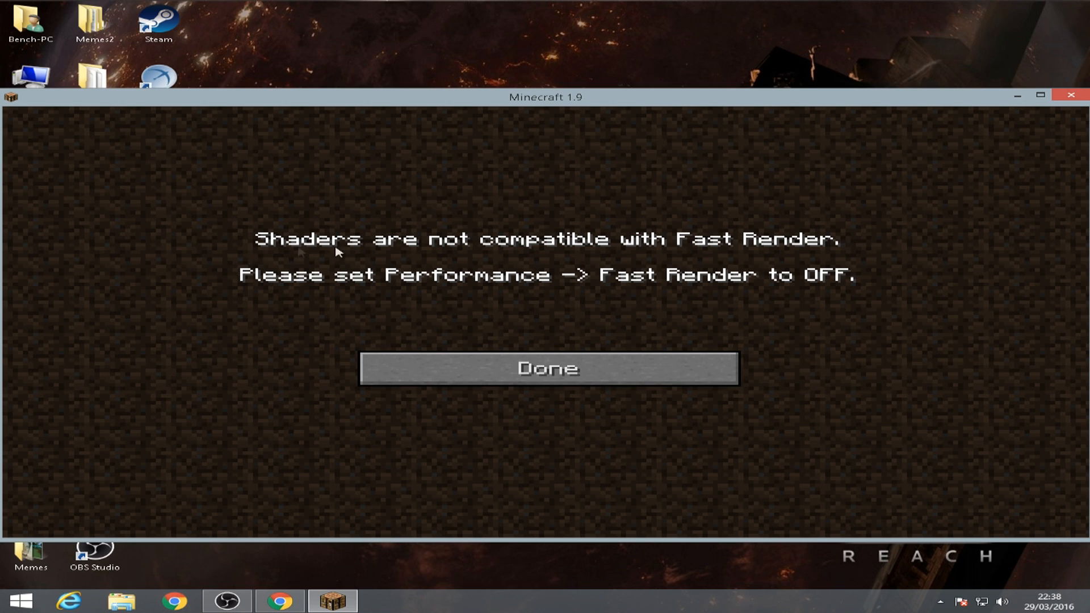
{"action": "left_click", "coordinate": [548, 368]}
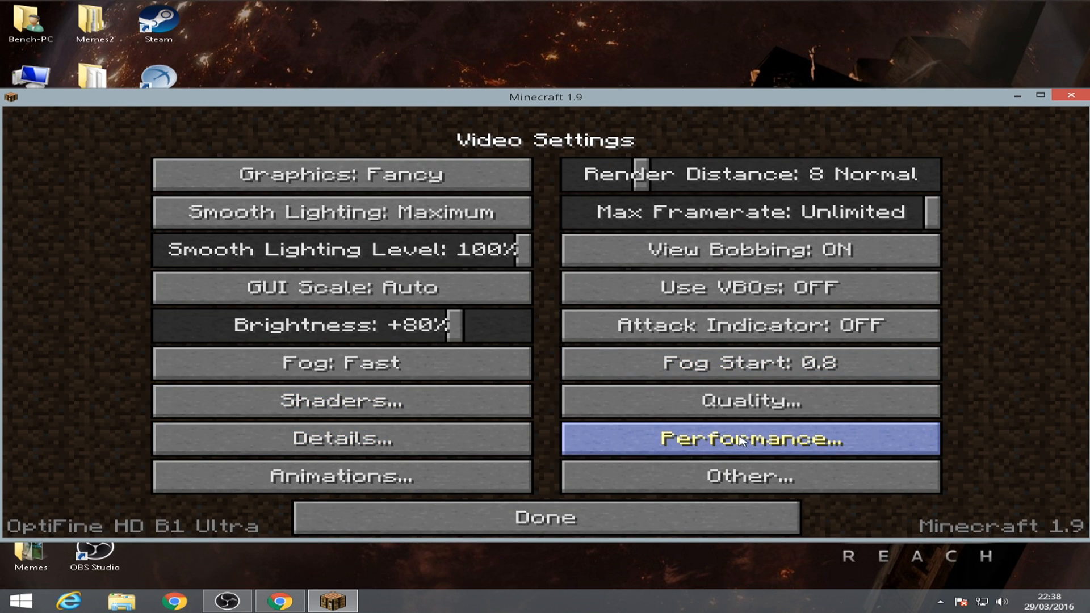
{"action": "left_click", "coordinate": [750, 437]}
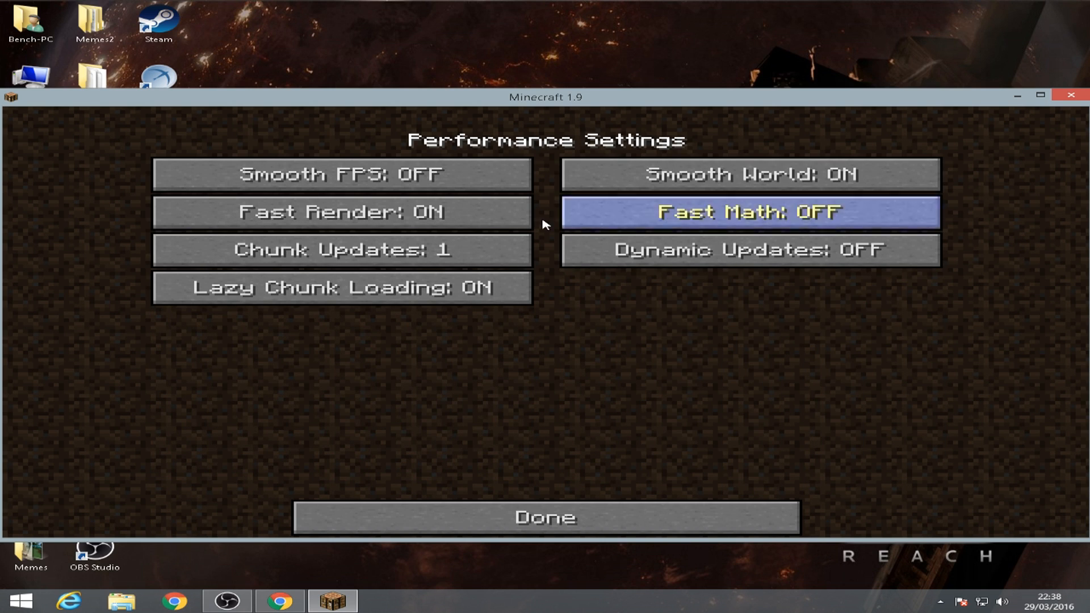
{"action": "mouse_move", "coordinate": [341, 212]}
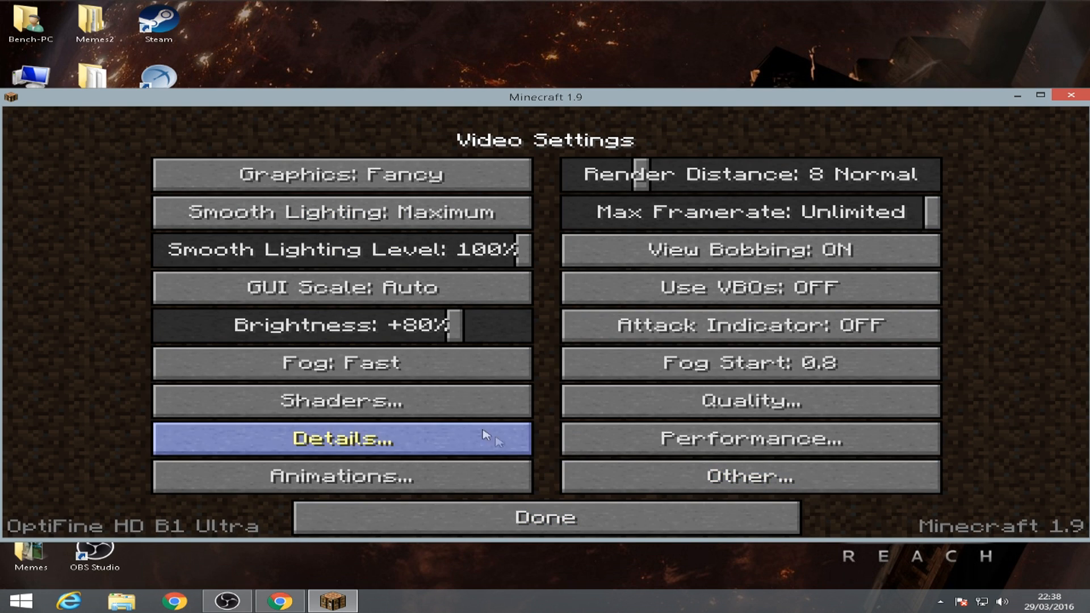
{"action": "left_click", "coordinate": [340, 402]}
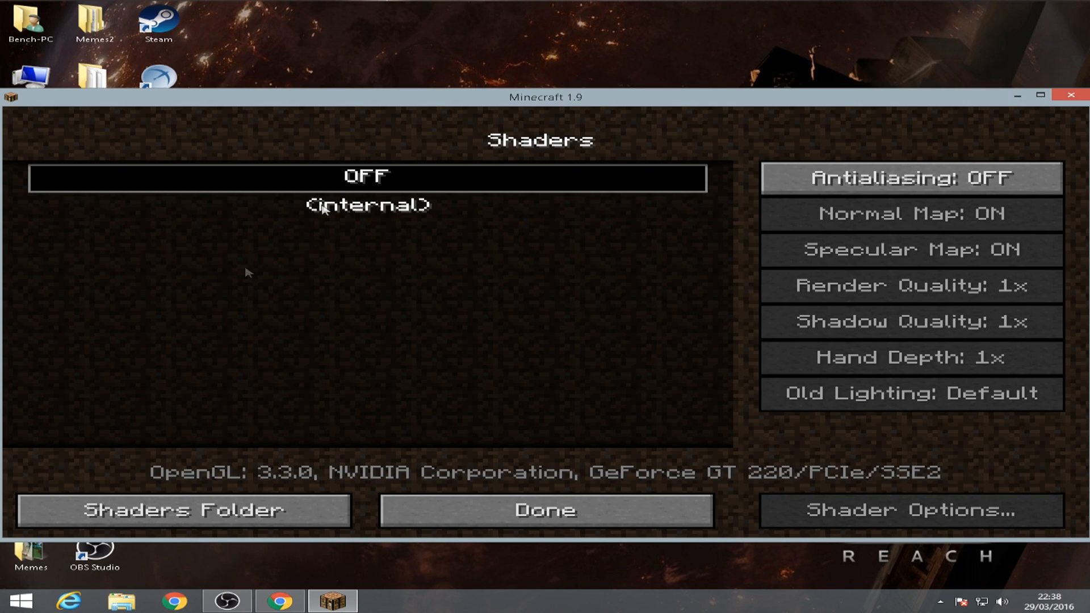
{"action": "left_click", "coordinate": [279, 601]}
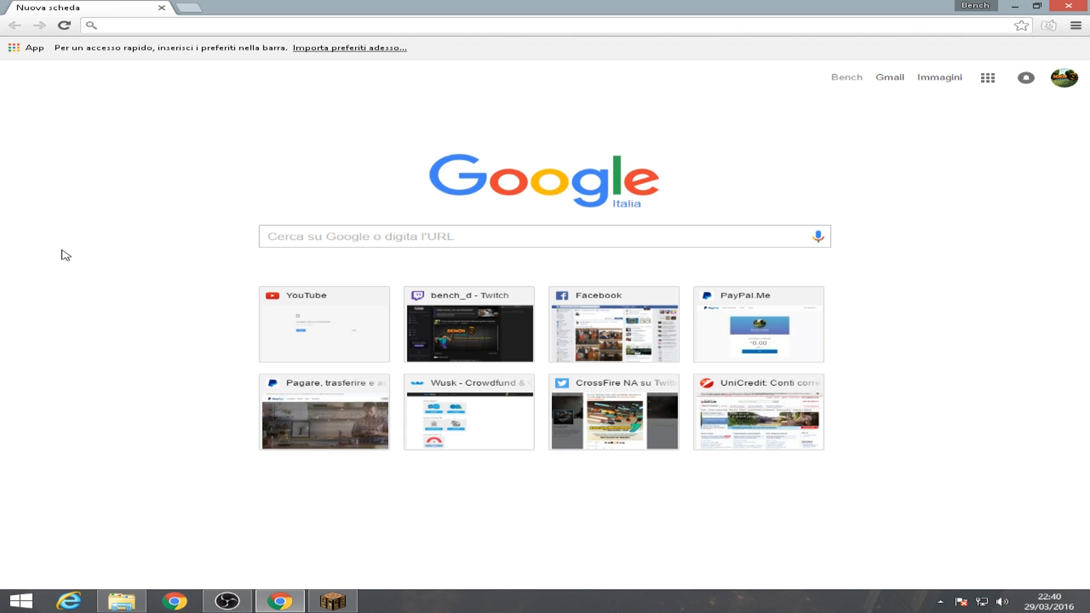
{"action": "mouse_move", "coordinate": [153, 209]}
{"action": "type", "text": "shadersmods.com"}
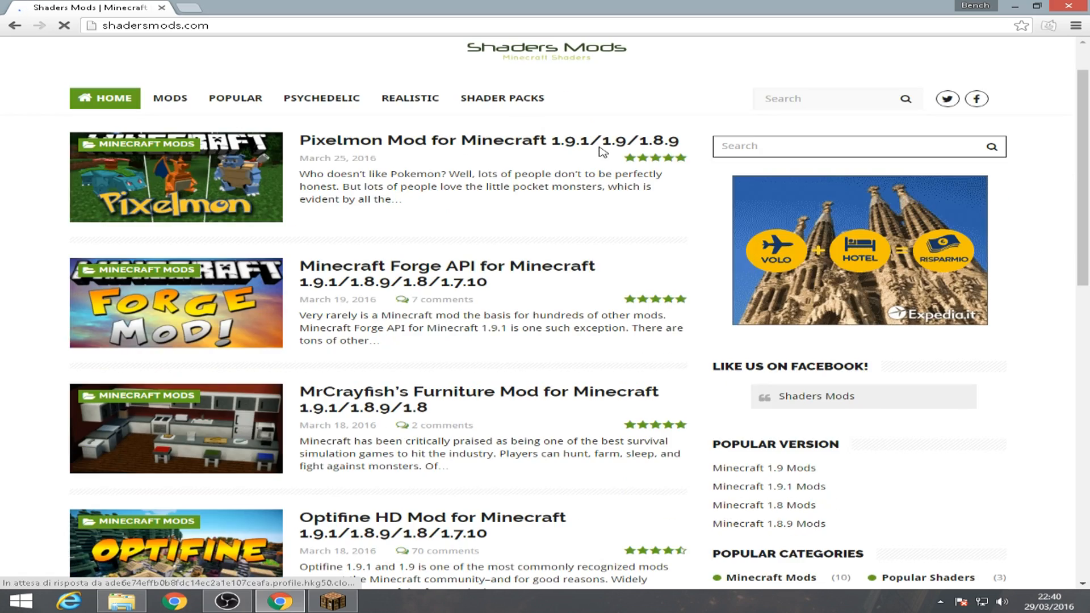
Find the 'Sildur's Shaders for Minecraft' post on shadersmods.com and scroll through the article
{"action": "scroll", "scroll_direction": "down", "scroll_amount": 3}
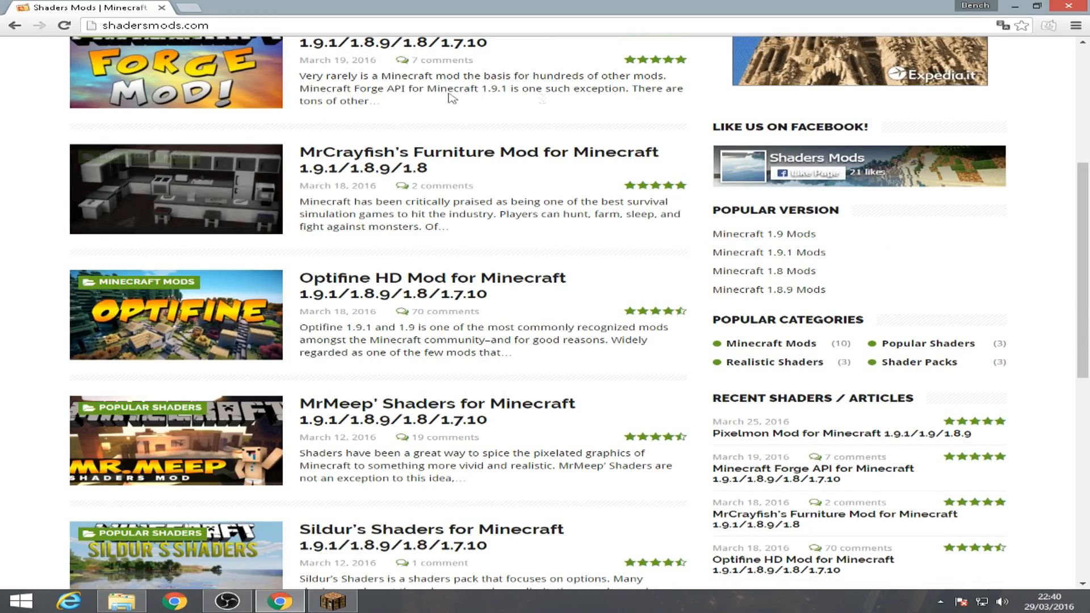
{"action": "scroll", "scroll_direction": "down", "scroll_amount": 3}
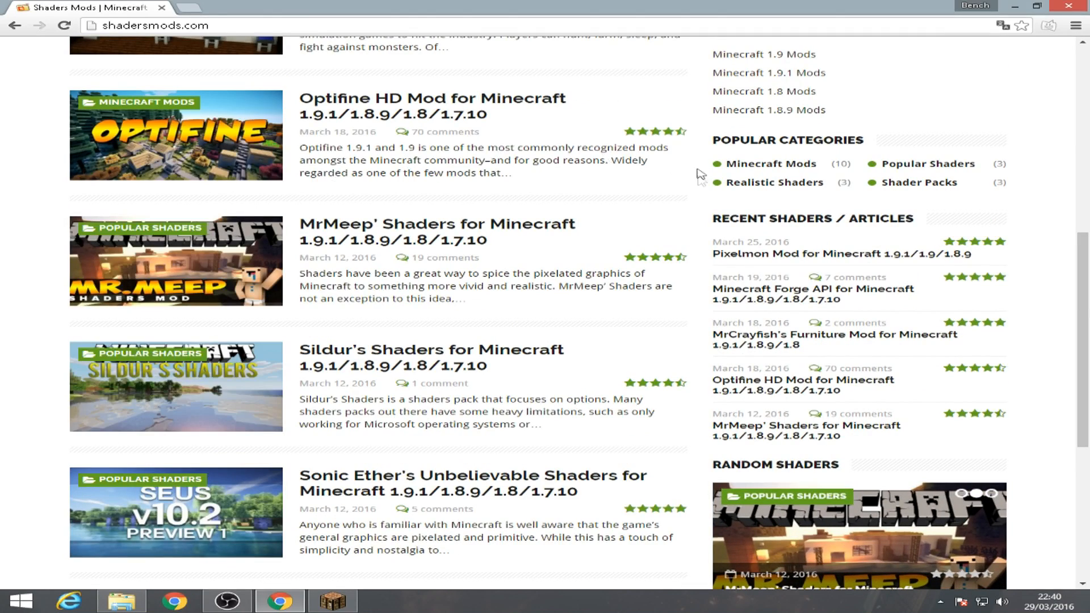
{"action": "scroll", "scroll_direction": "down", "scroll_amount": 3}
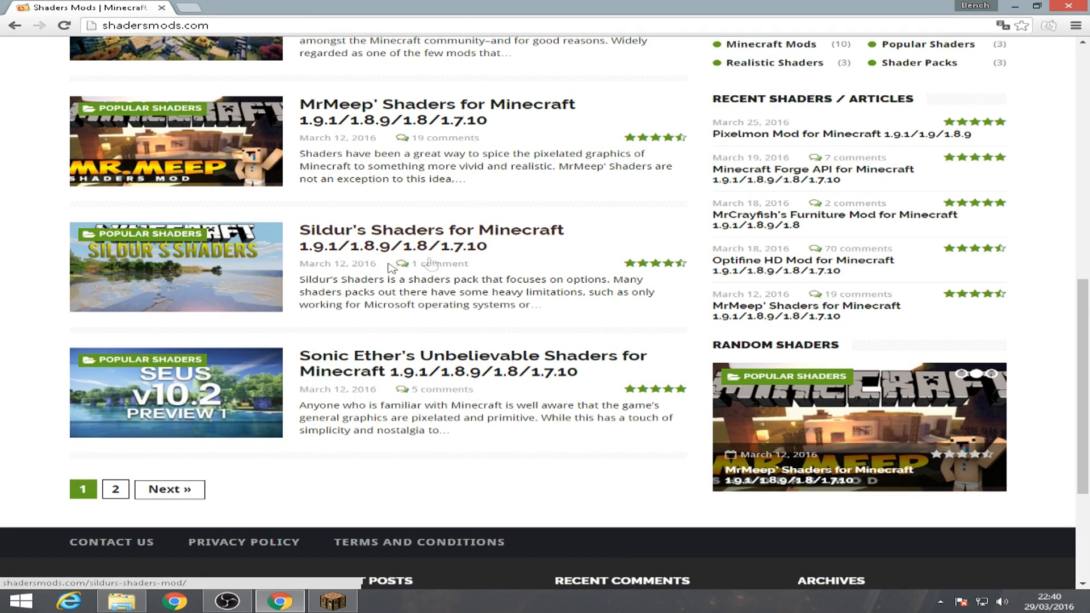
{"action": "mouse_move", "coordinate": [473, 364]}
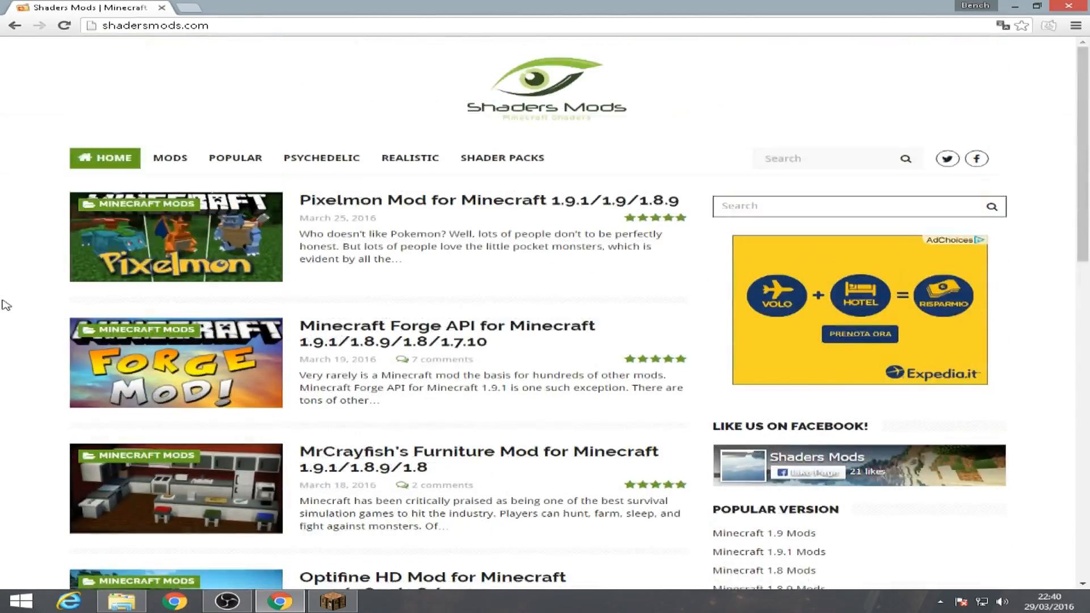
{"action": "scroll", "scroll_direction": "down", "scroll_amount": 3}
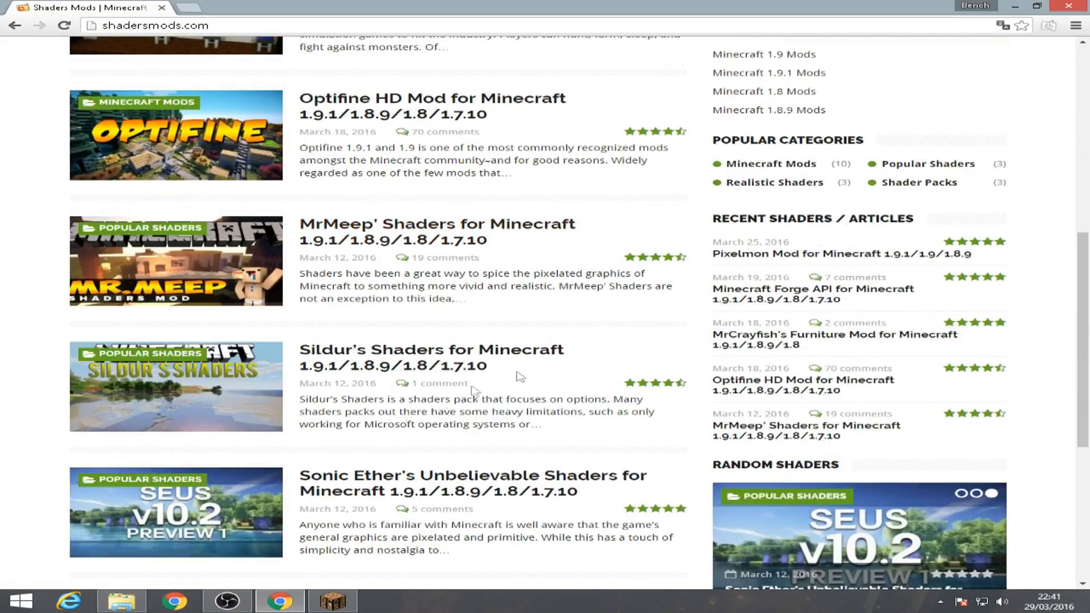
{"action": "mouse_move", "coordinate": [411, 355]}
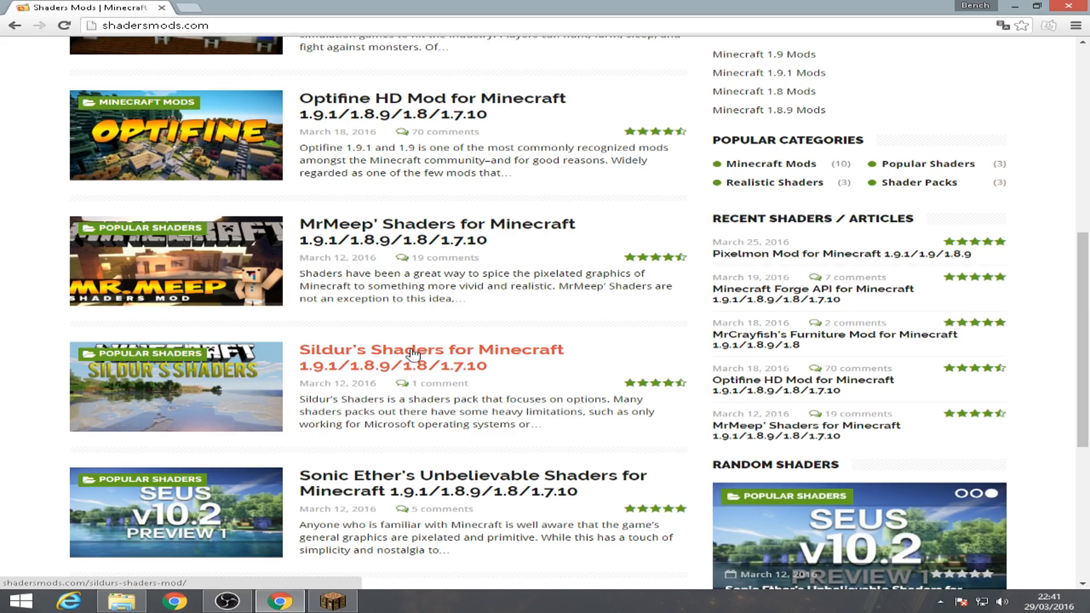
{"action": "left_click", "coordinate": [430, 350]}
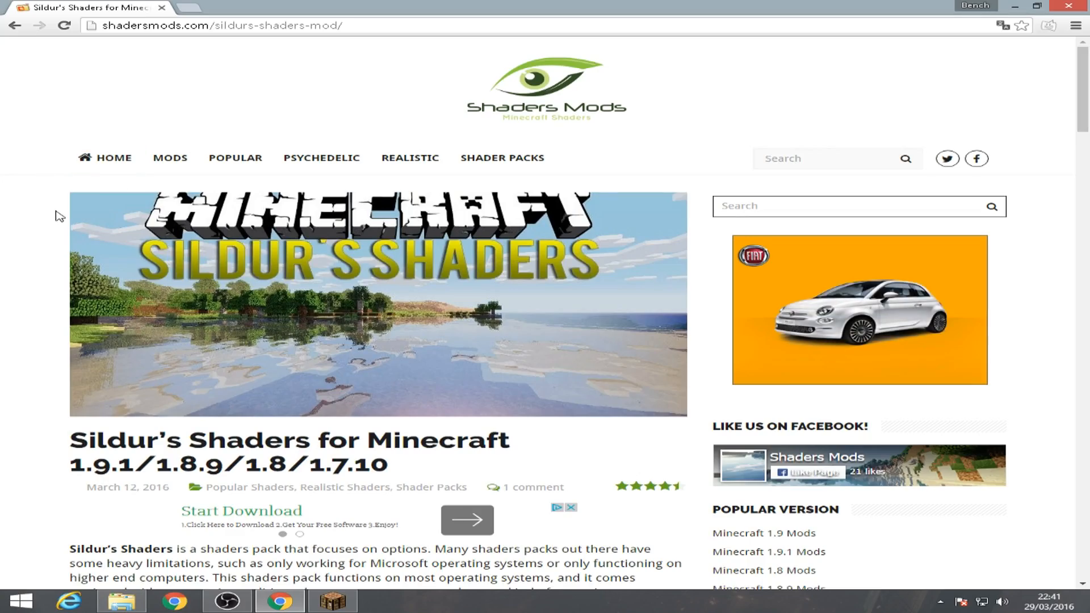
{"action": "scroll", "scroll_direction": "down", "scroll_amount": 3}
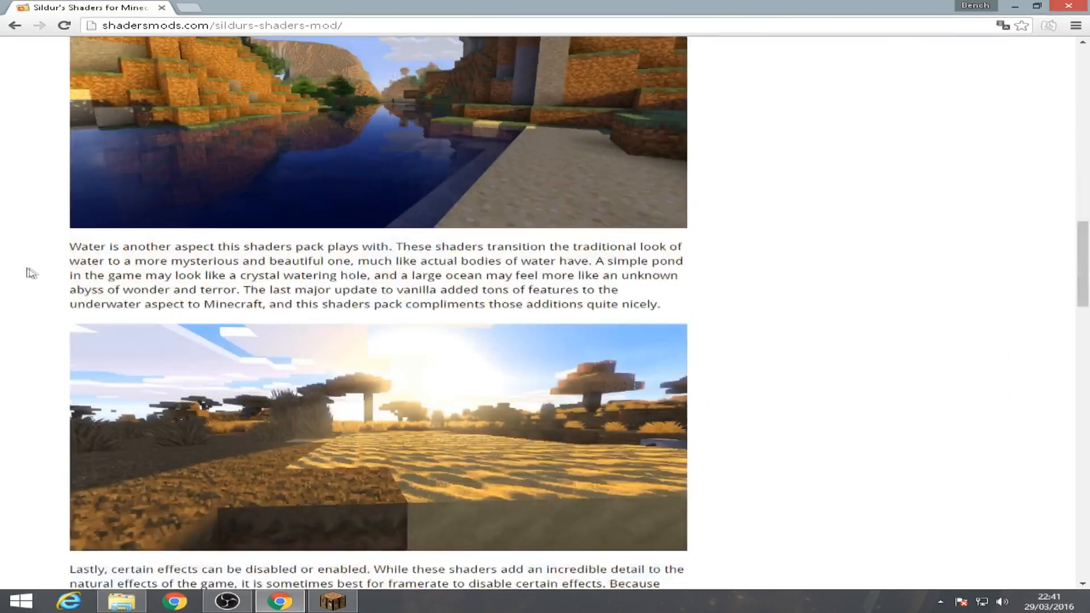
{"action": "scroll", "scroll_direction": "down", "scroll_amount": 3}
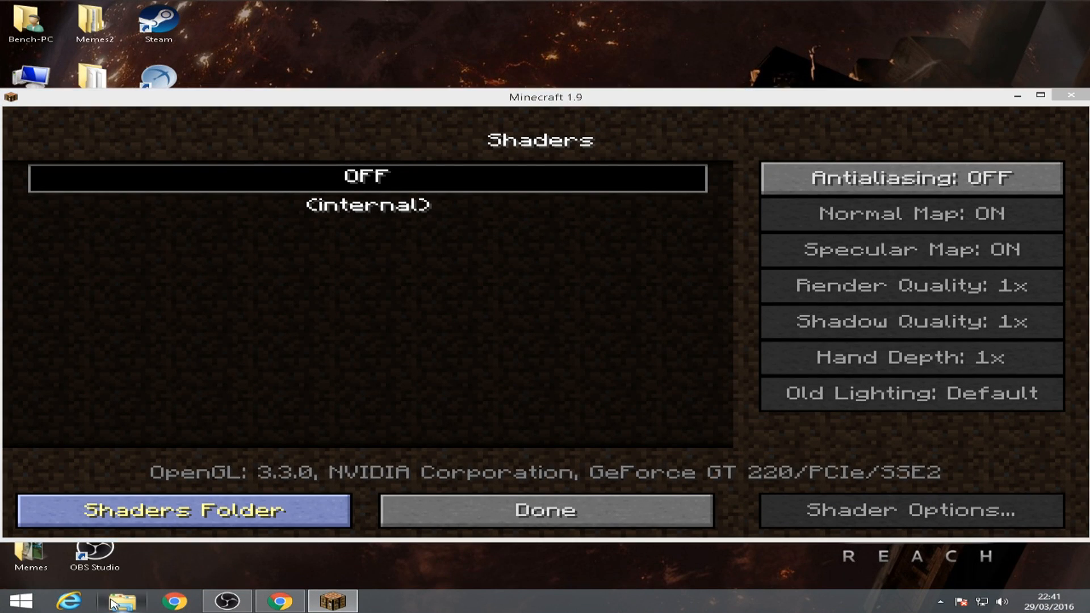
Copy the seven shader zips from Download into Minecraft's shaderpacks folder and confirm they're there
{"action": "left_click", "coordinate": [184, 510]}
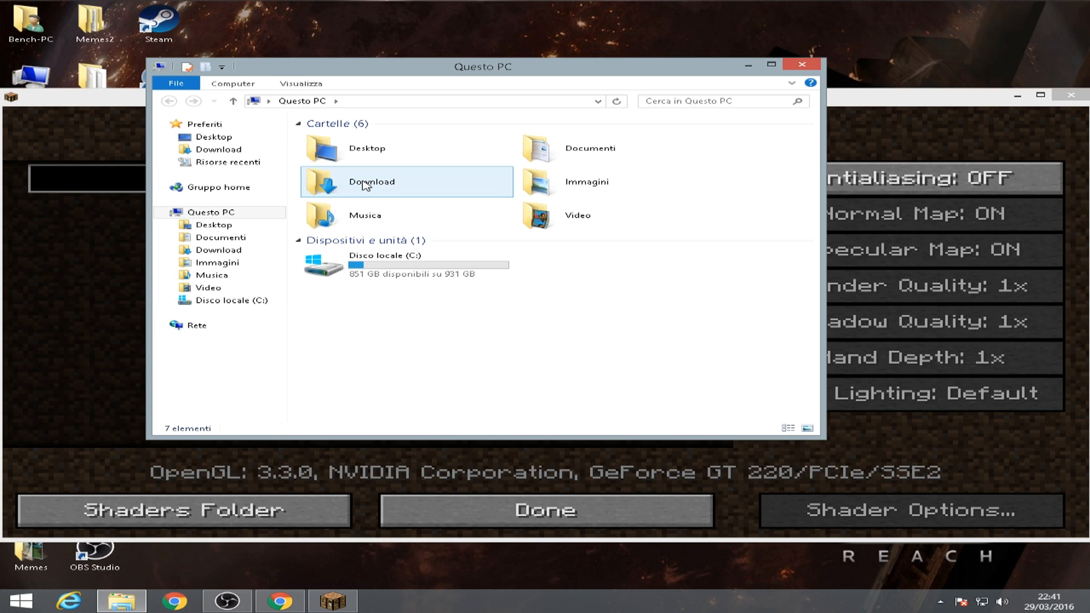
{"action": "double_click", "coordinate": [371, 182]}
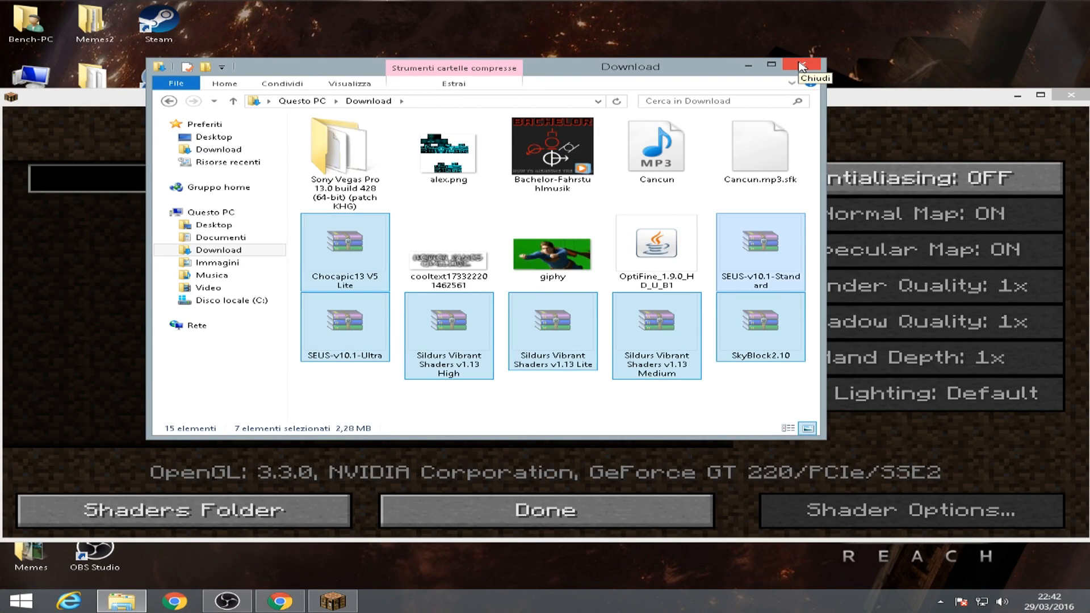
{"action": "left_click", "coordinate": [802, 65]}
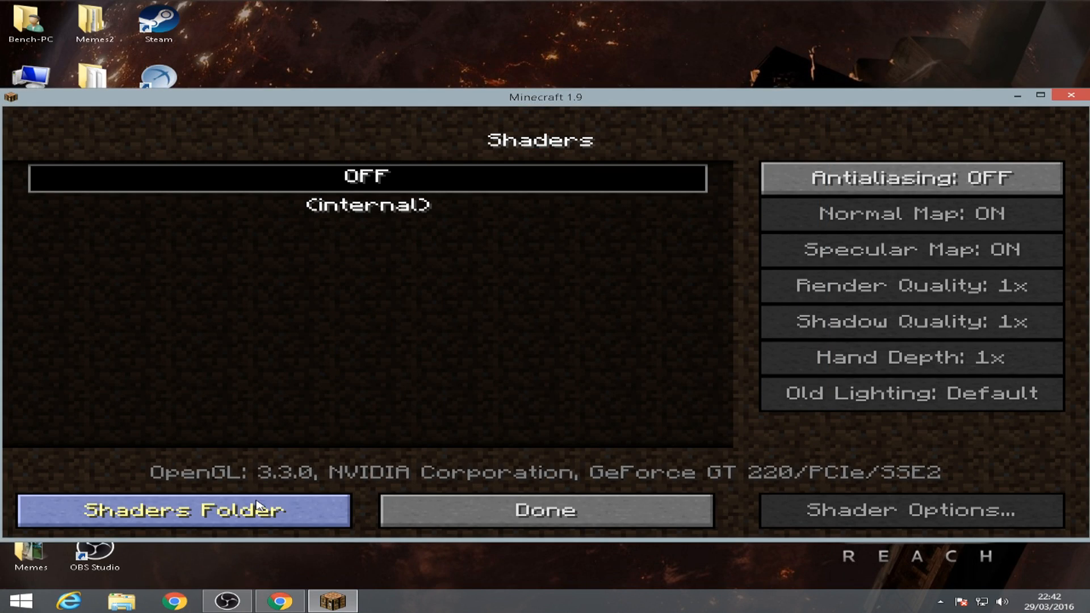
{"action": "left_click", "coordinate": [184, 511]}
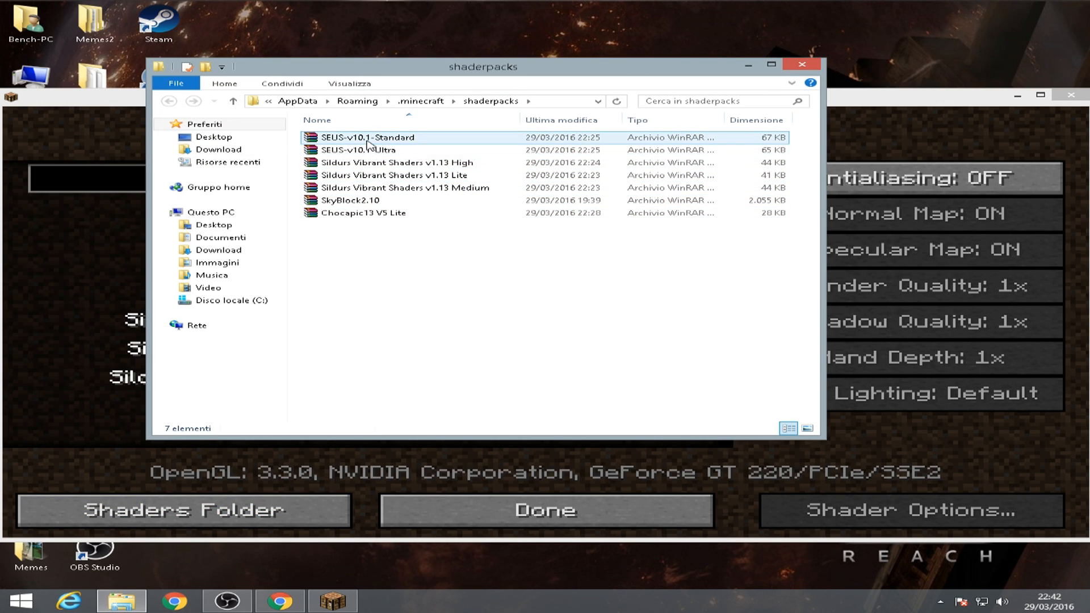
{"action": "key", "text": "ctrl+a"}
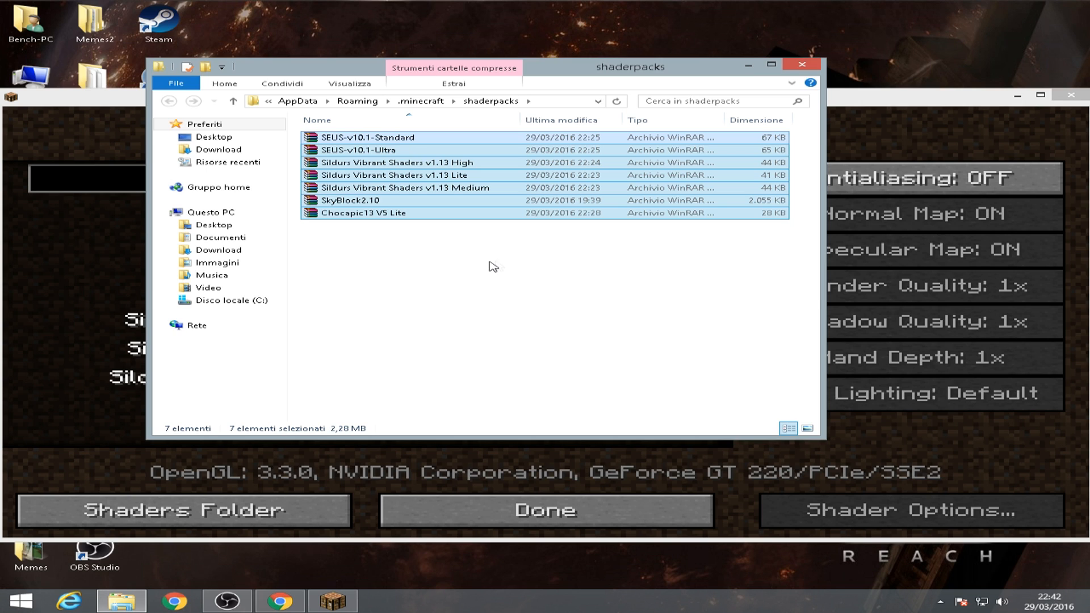
{"action": "left_click", "coordinate": [492, 267]}
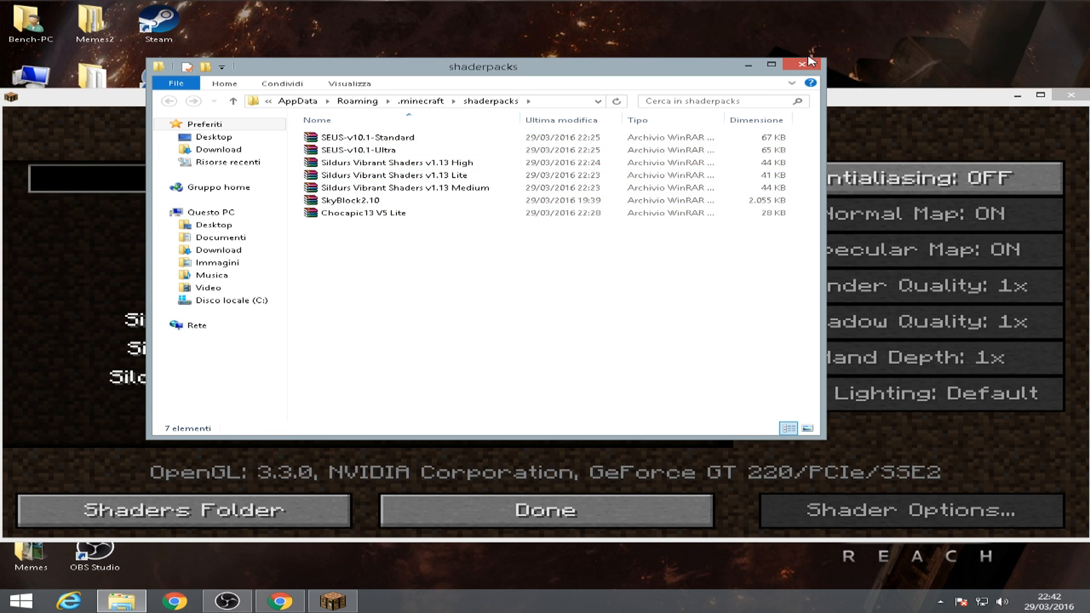
{"action": "left_click", "coordinate": [805, 64]}
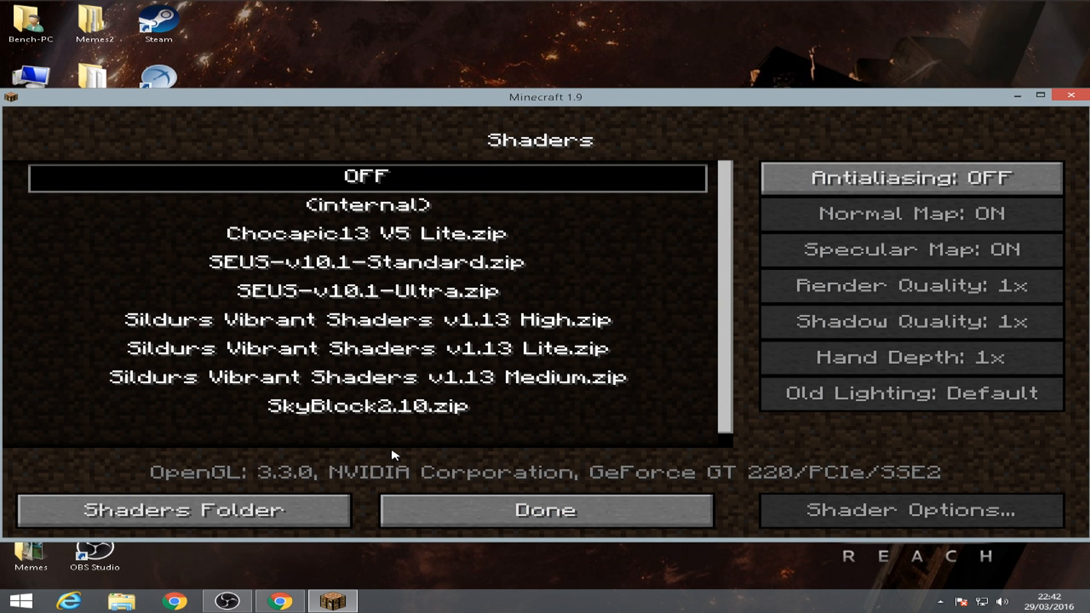
{"action": "mouse_move", "coordinate": [743, 233]}
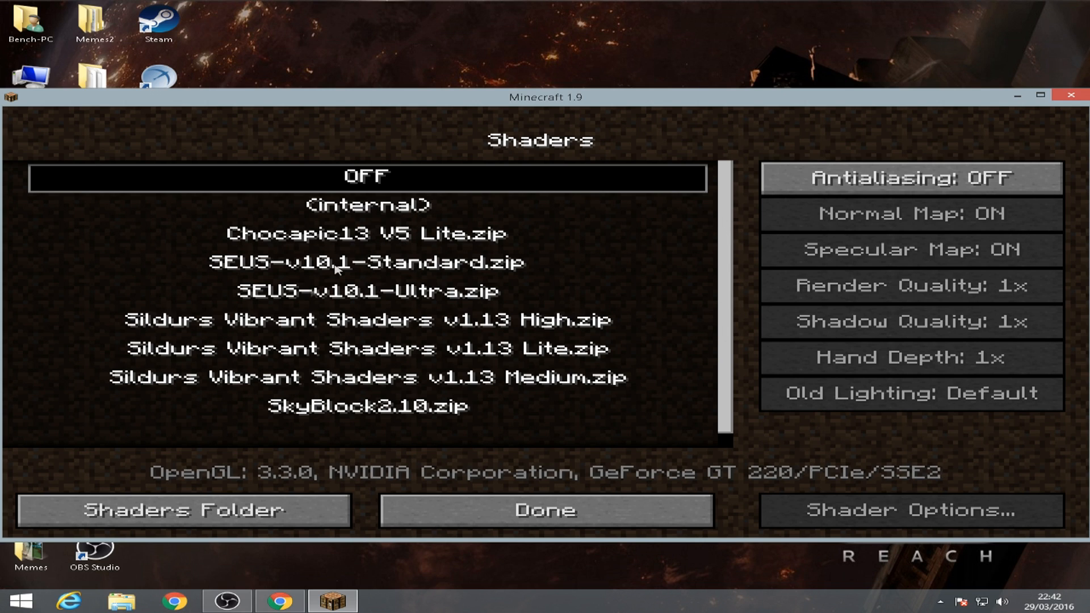
{"action": "mouse_move", "coordinate": [452, 346]}
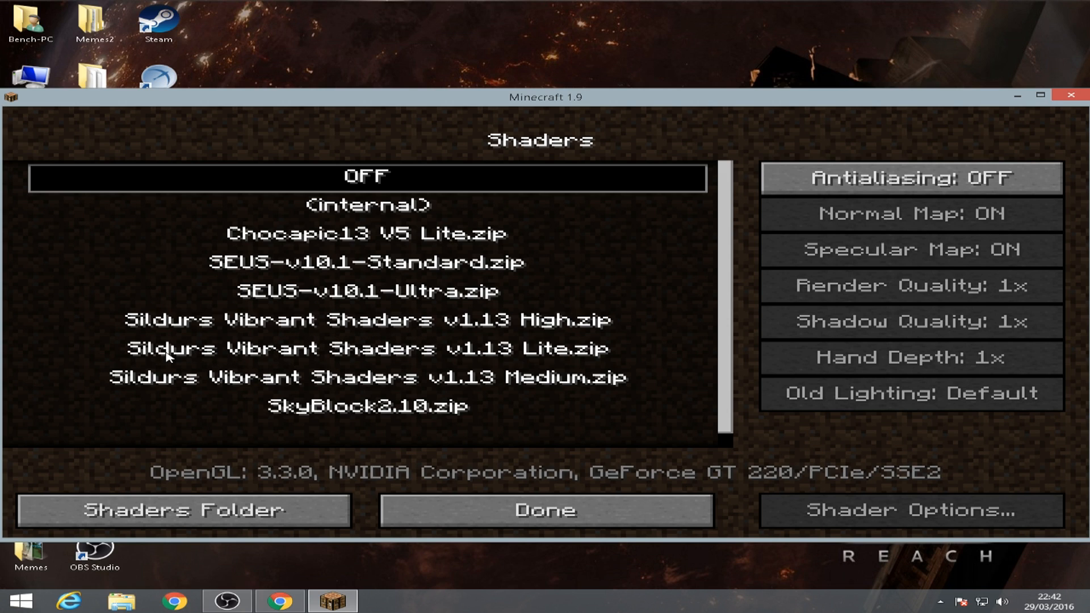
{"action": "mouse_move", "coordinate": [437, 365]}
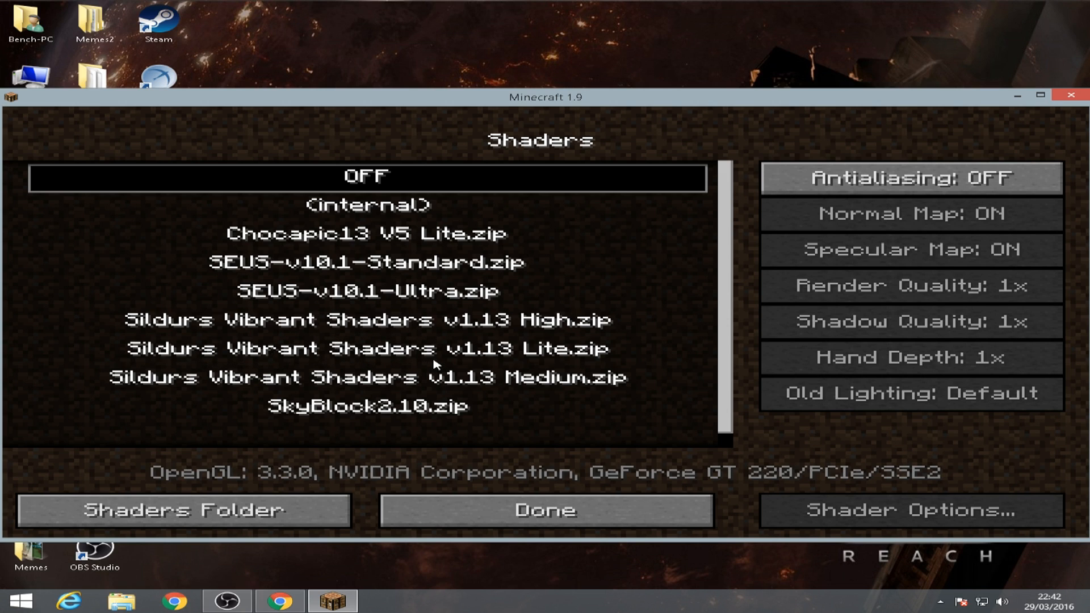
{"action": "mouse_move", "coordinate": [332, 564]}
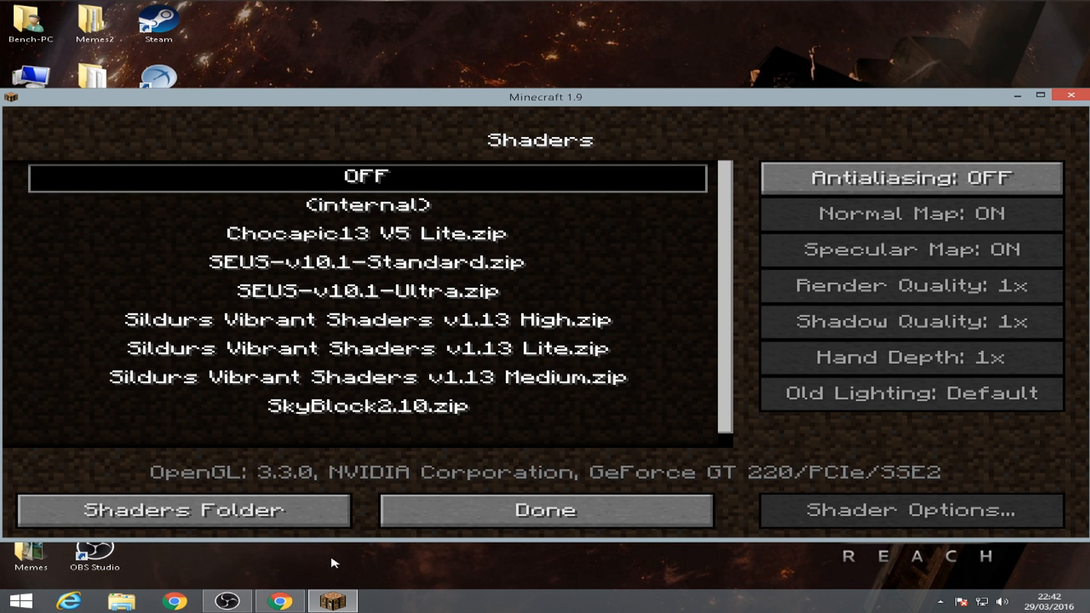
{"action": "mouse_move", "coordinate": [445, 345]}
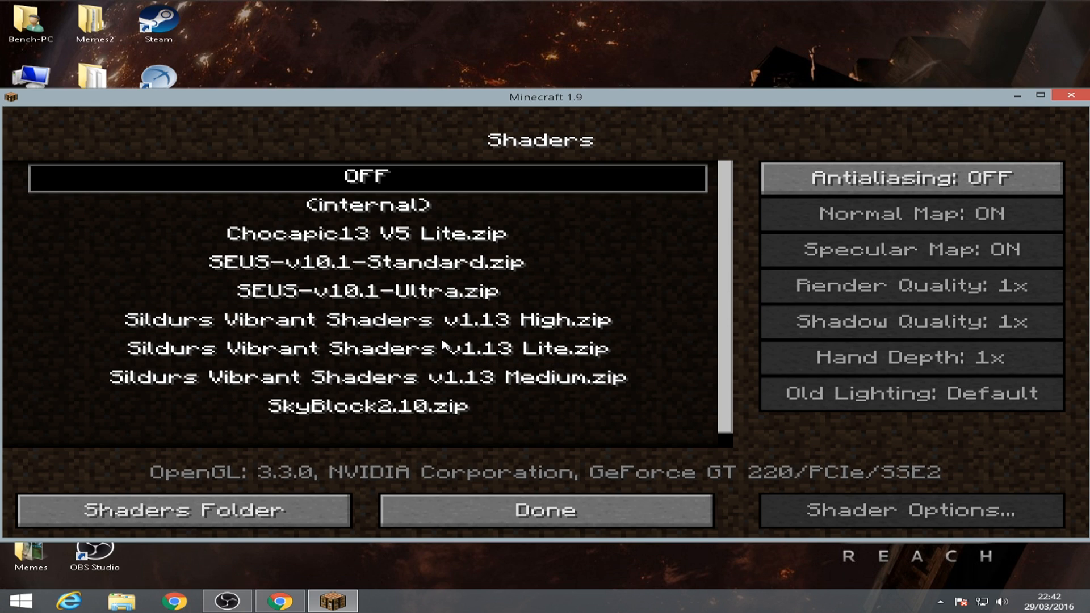
Select 'Sildurs Vibrant Shaders v1.13 Lite.zip', back out to the title screen, and load a world
{"action": "left_click", "coordinate": [366, 348]}
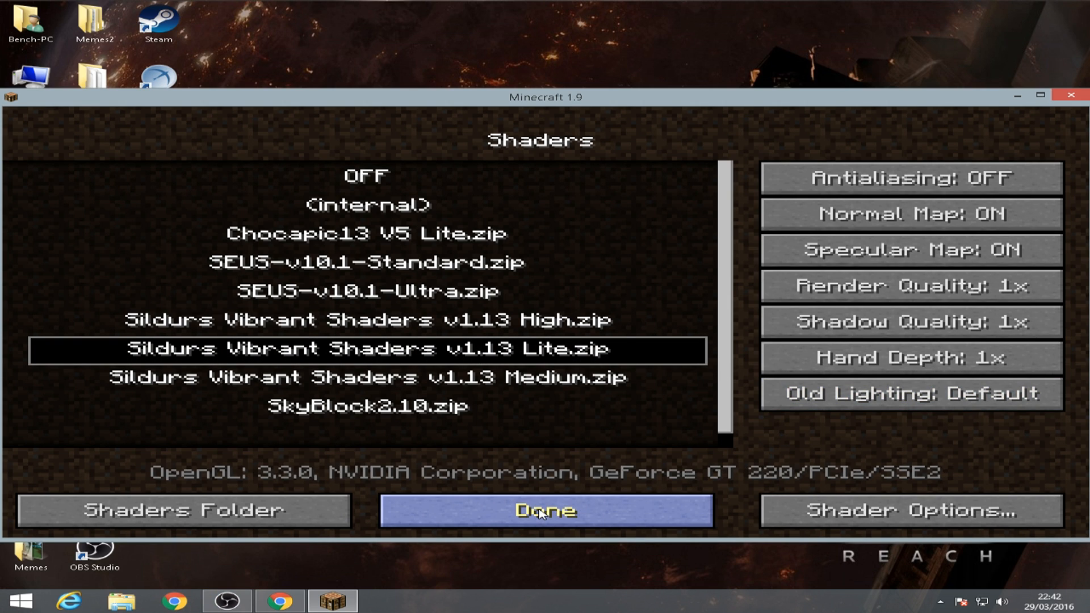
{"action": "left_click", "coordinate": [544, 511]}
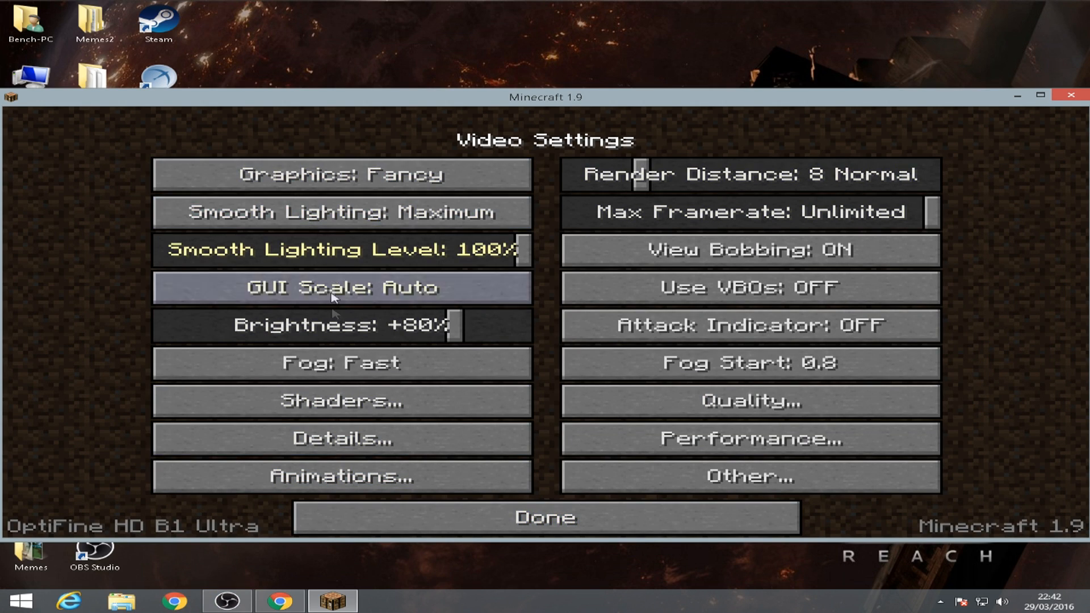
{"action": "left_click", "coordinate": [545, 518]}
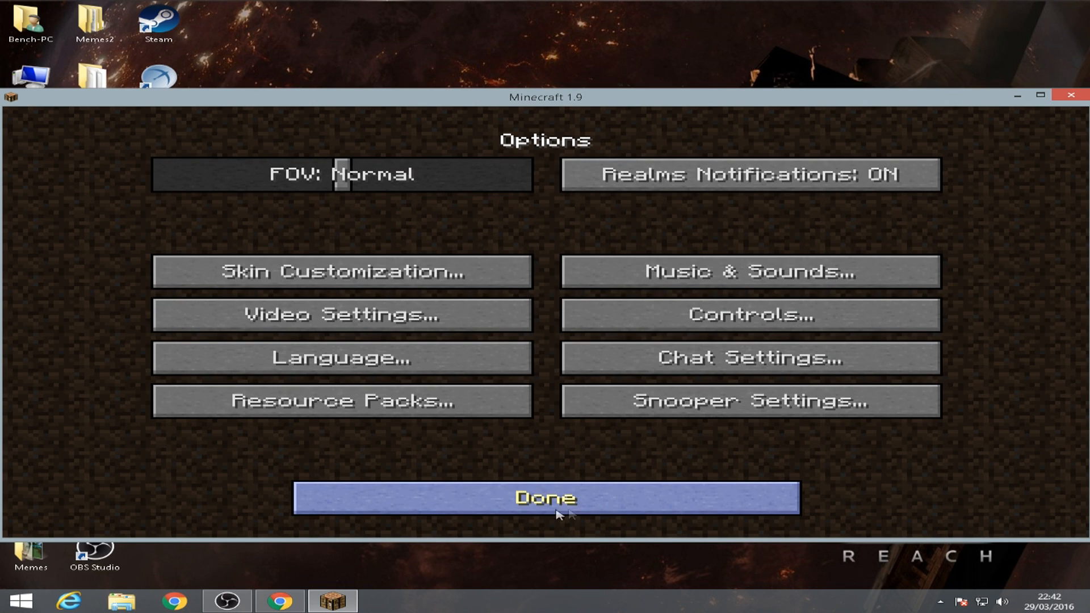
{"action": "left_click", "coordinate": [545, 498]}
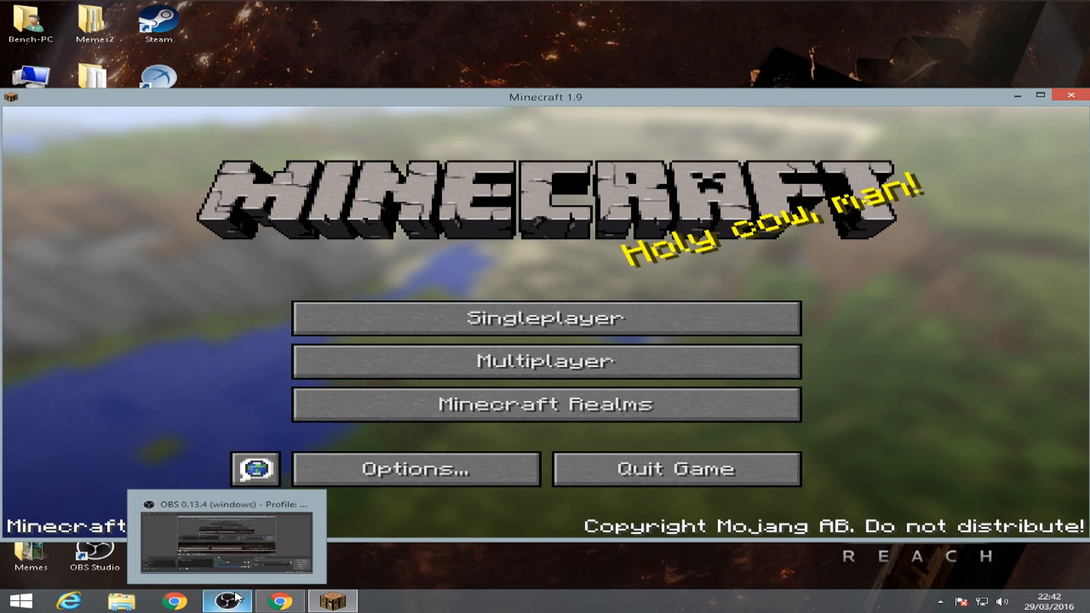
{"action": "mouse_move", "coordinate": [388, 557]}
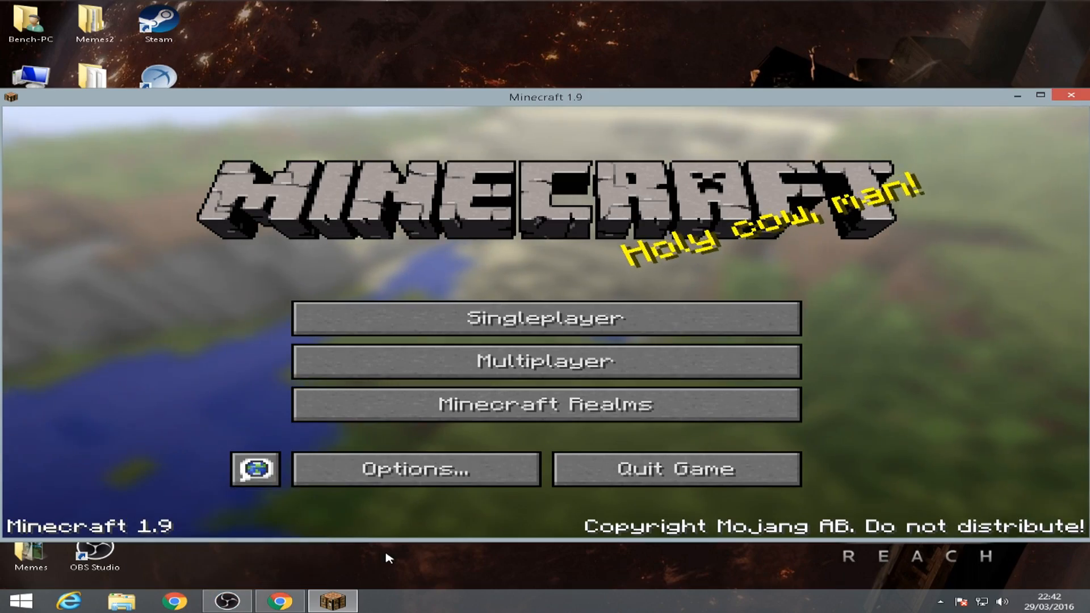
{"action": "left_click", "coordinate": [545, 318]}
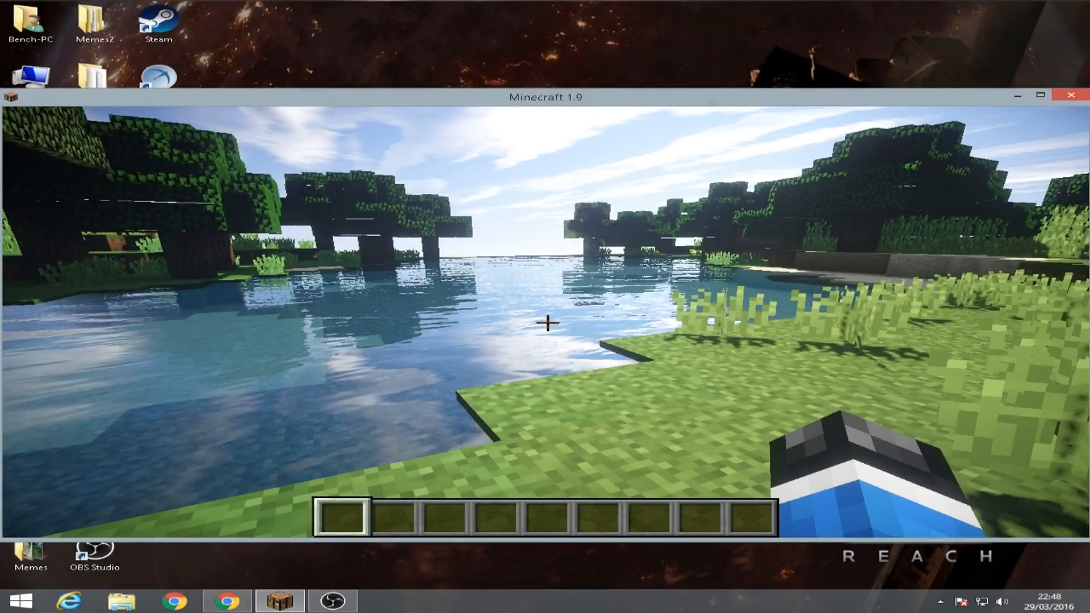